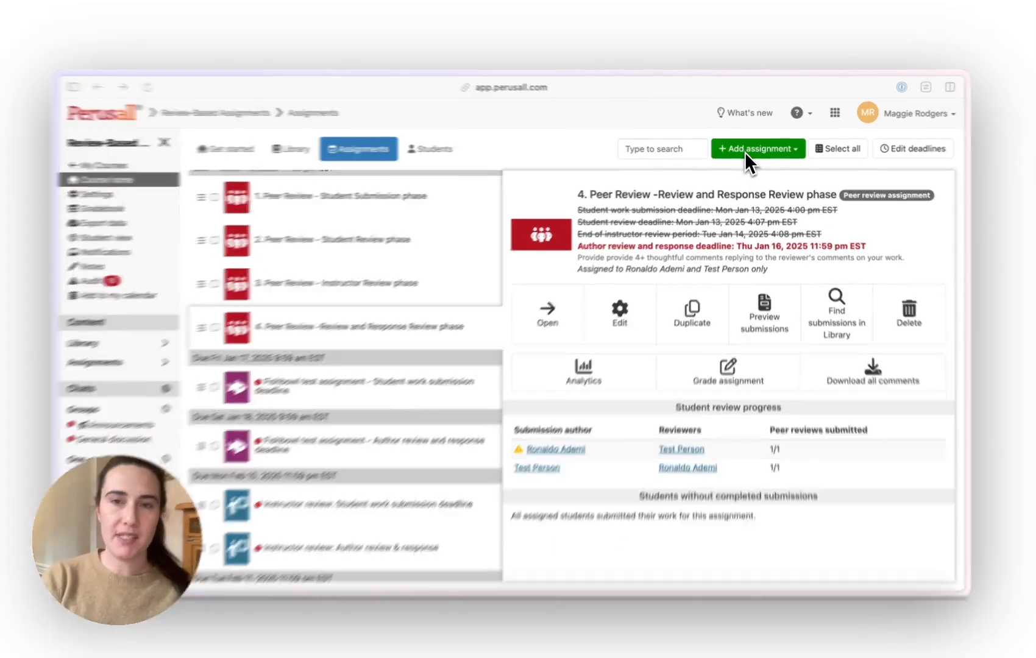
- Start a new peer review assignment and allow late submissions in the Basics step
click(758, 148)
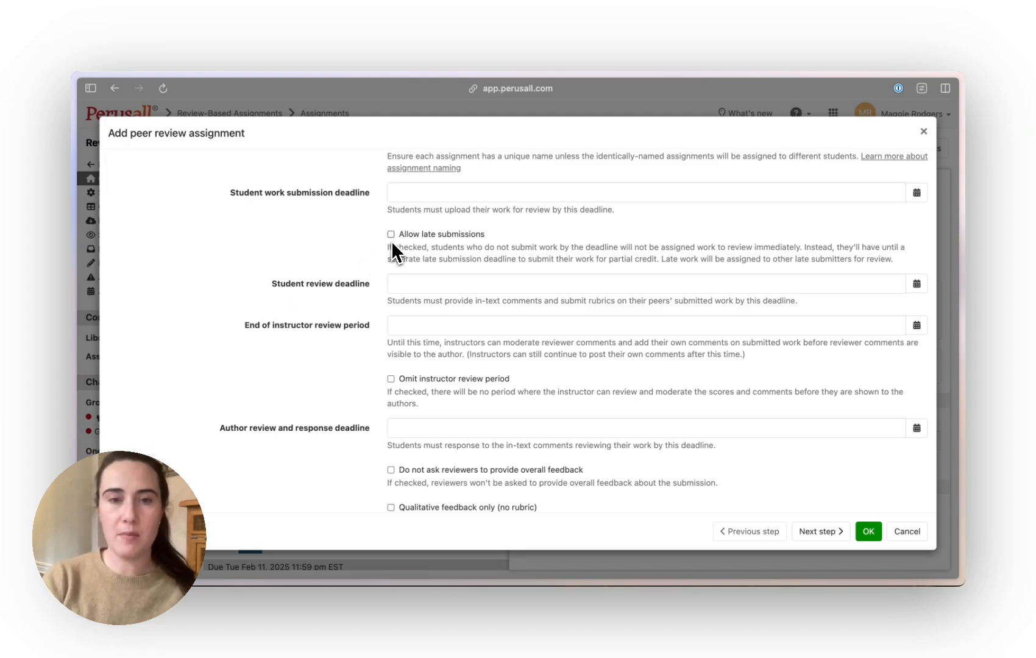
click(391, 234)
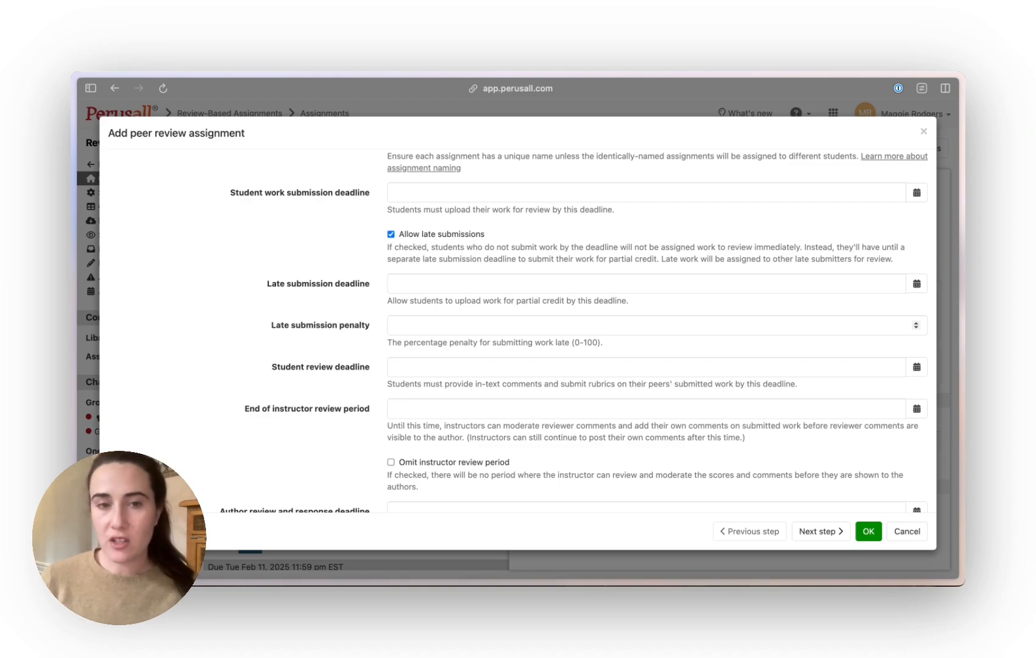
mouse_move(330, 343)
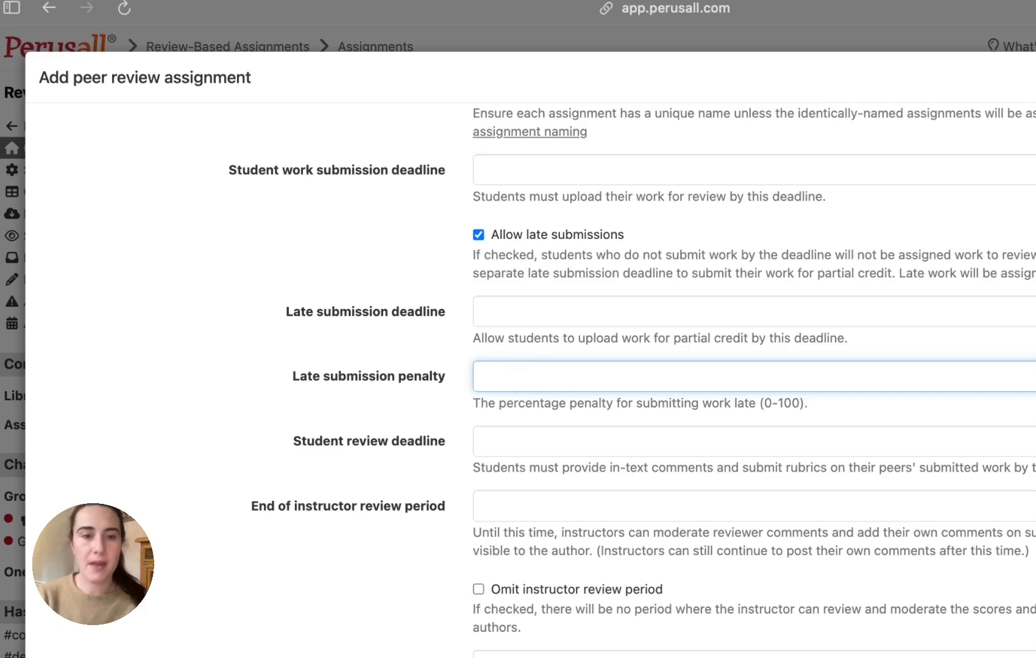
- Disallow late submissions and scroll through the deadline and reviewer feedback options
click(478, 234)
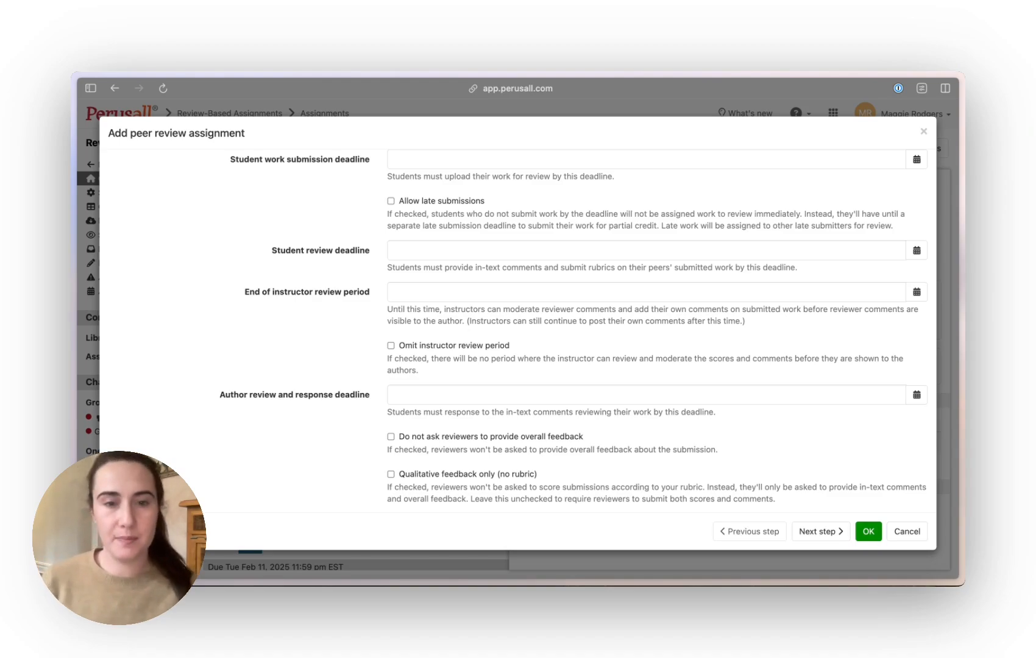
scroll(down, 3)
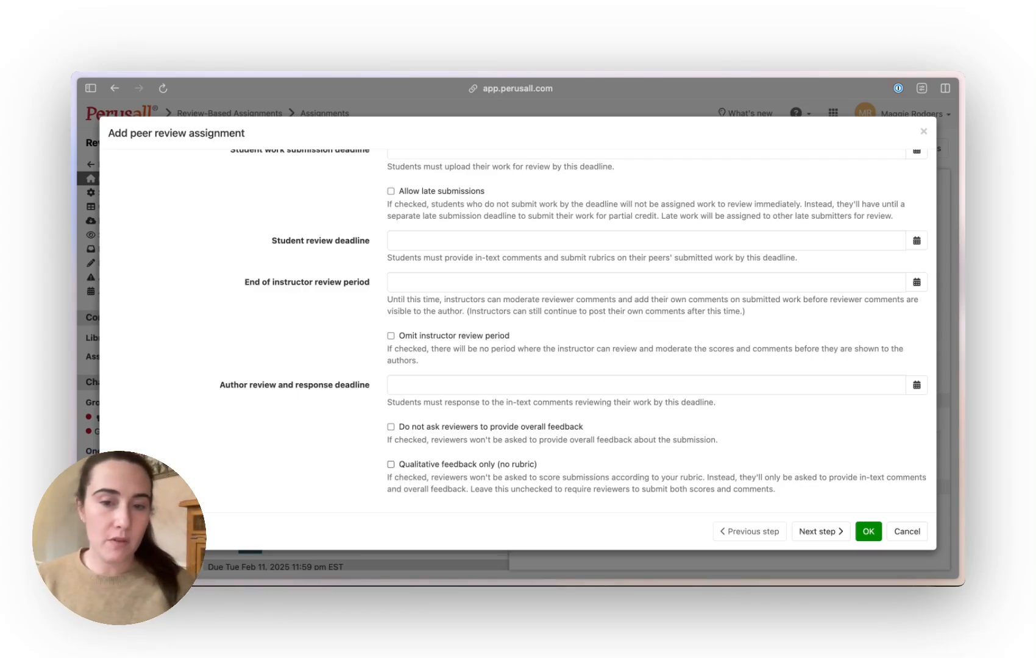
mouse_move(397, 439)
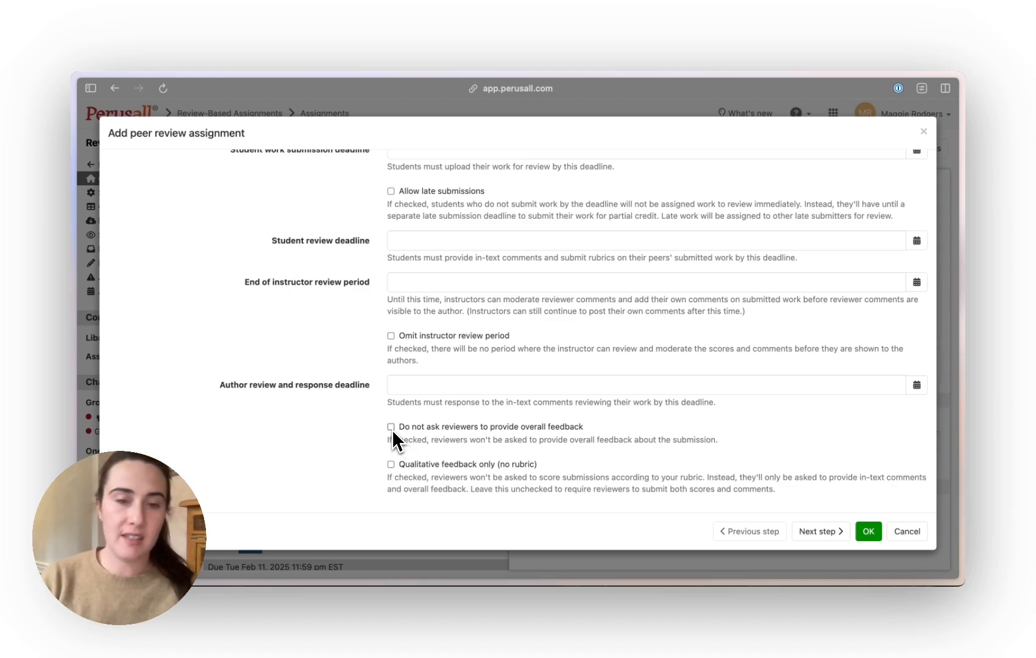
mouse_move(357, 405)
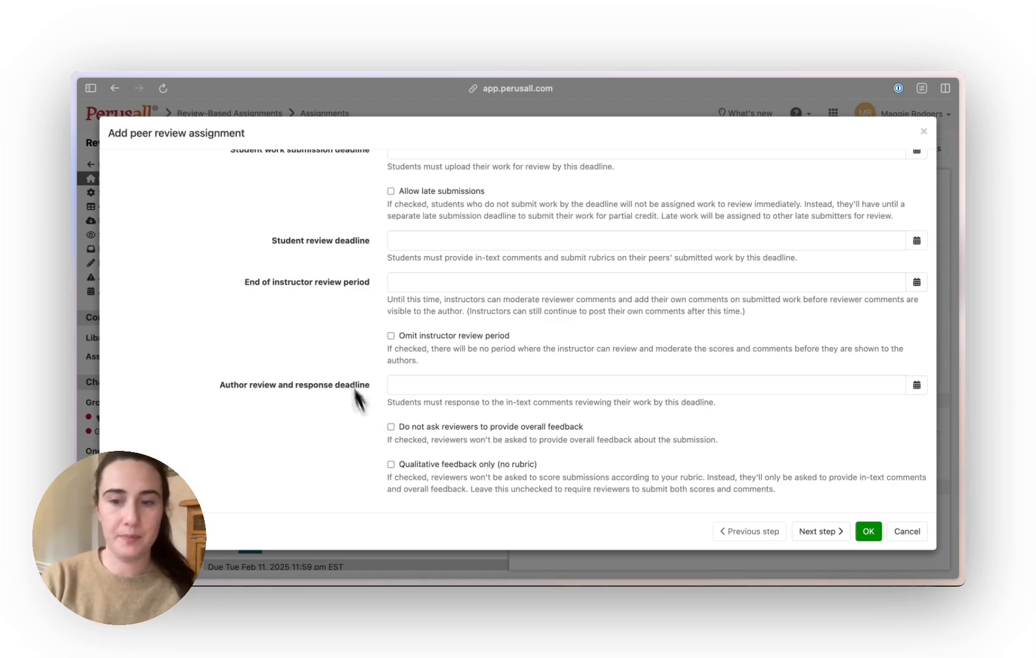
- Show the Rubric step with the 'Peer Review Paper 1' rubric and its Creativity criterion
click(228, 223)
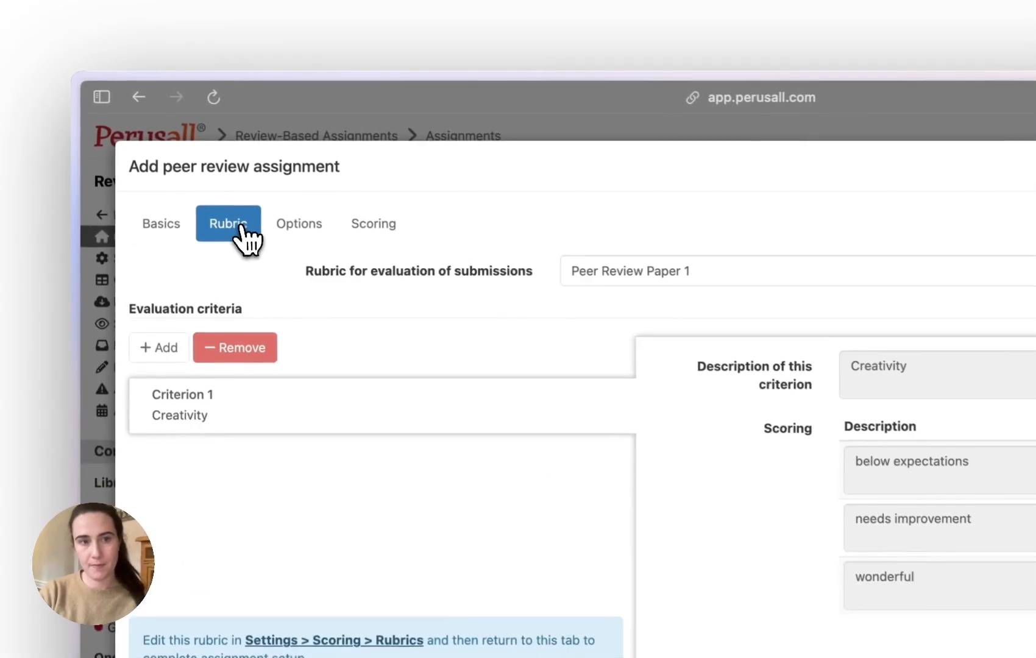
mouse_move(473, 346)
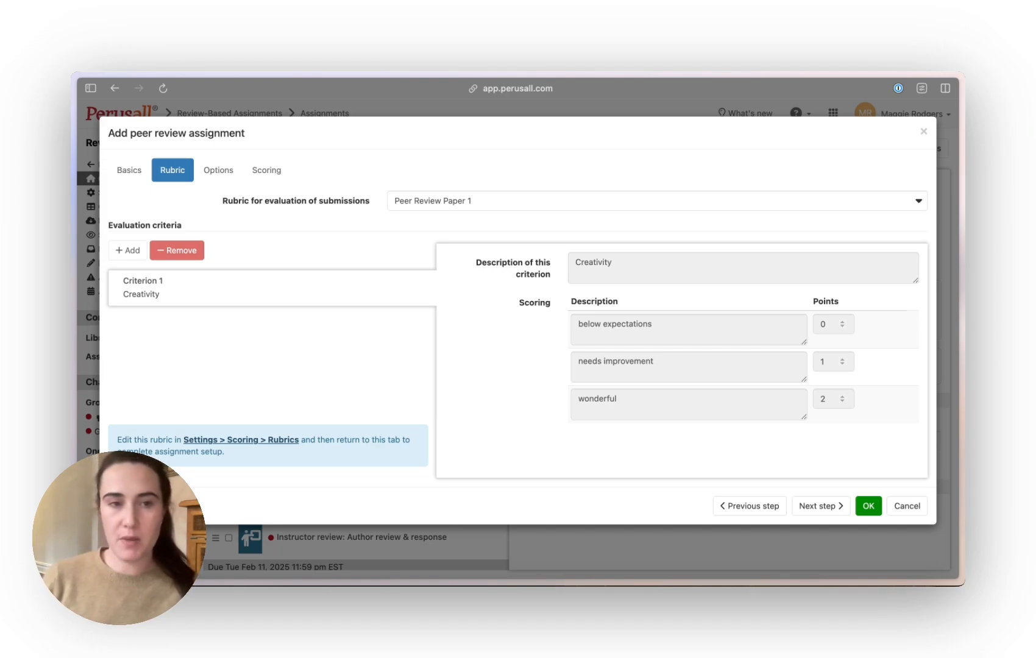
mouse_move(421, 238)
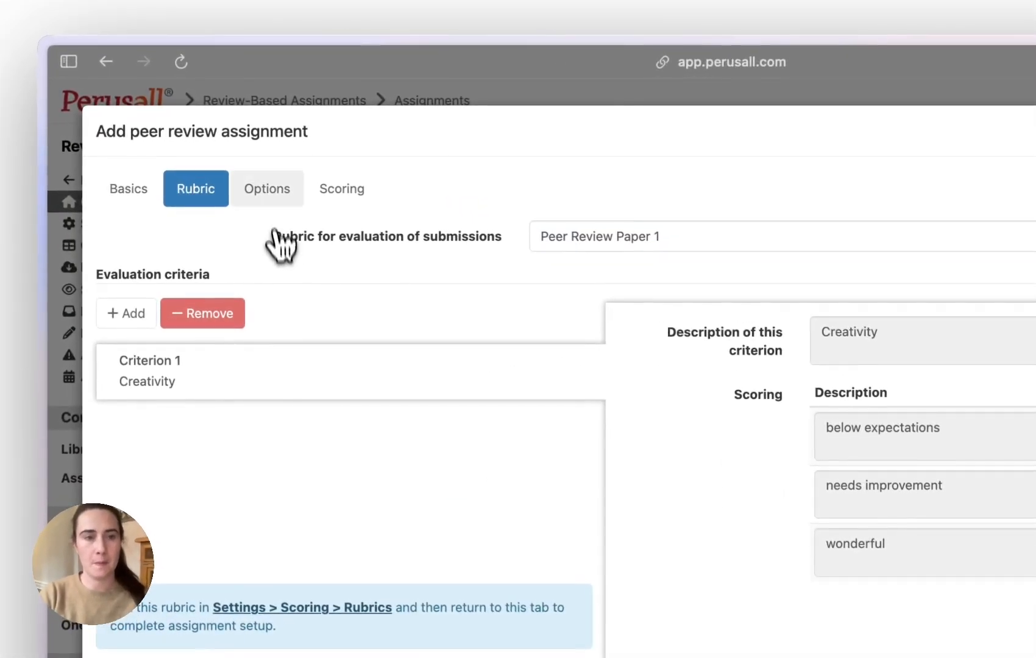
- Review options: whole-class assignment, automatic reviewer selection, one submission, anonymous posting
click(267, 188)
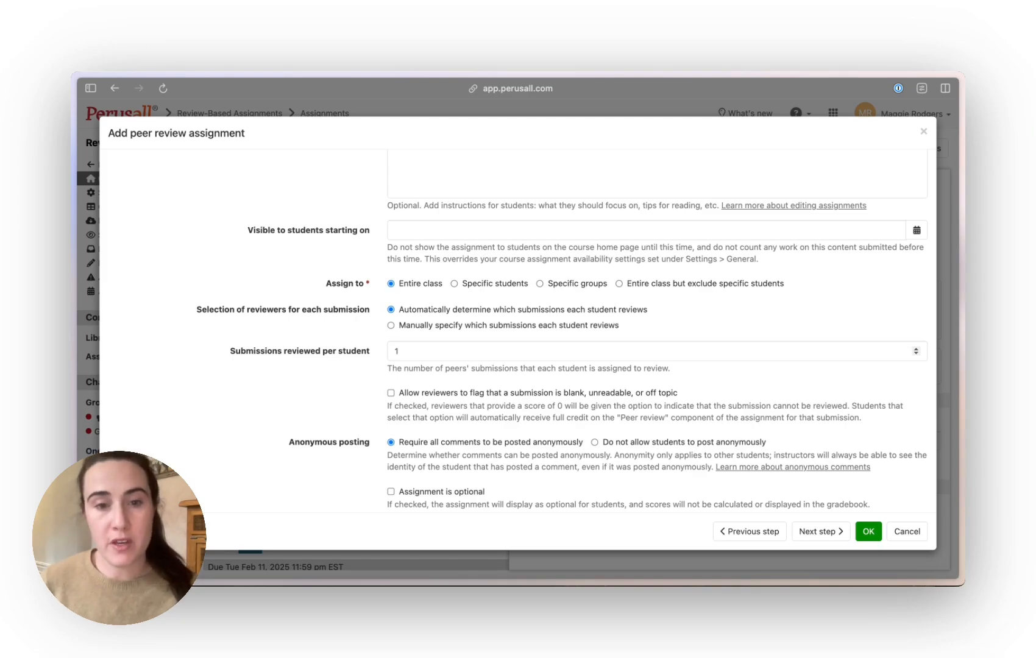
mouse_move(251, 319)
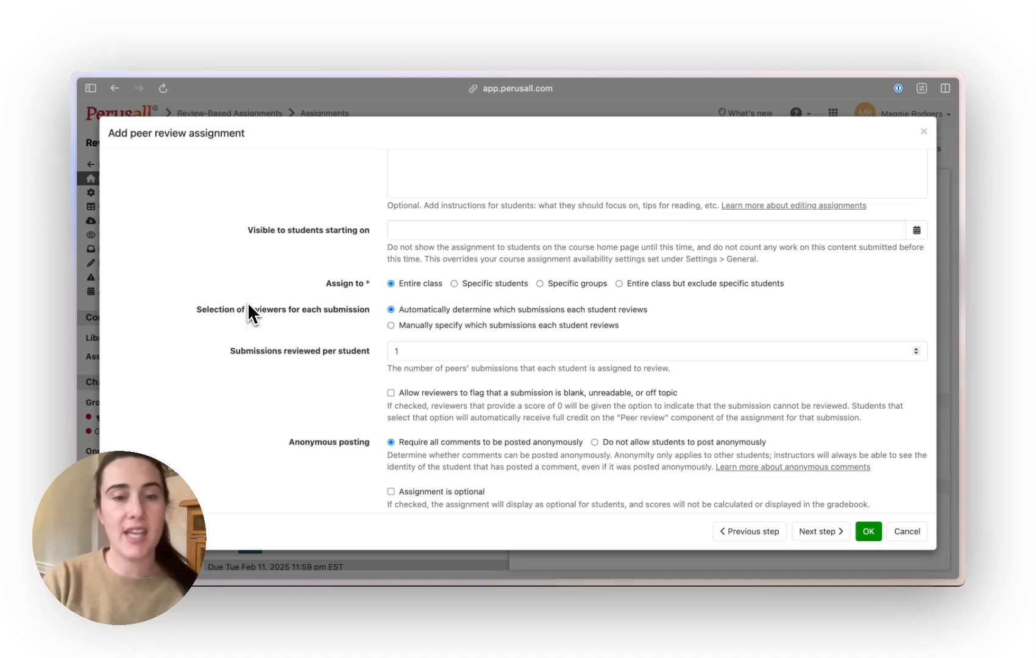
mouse_move(353, 375)
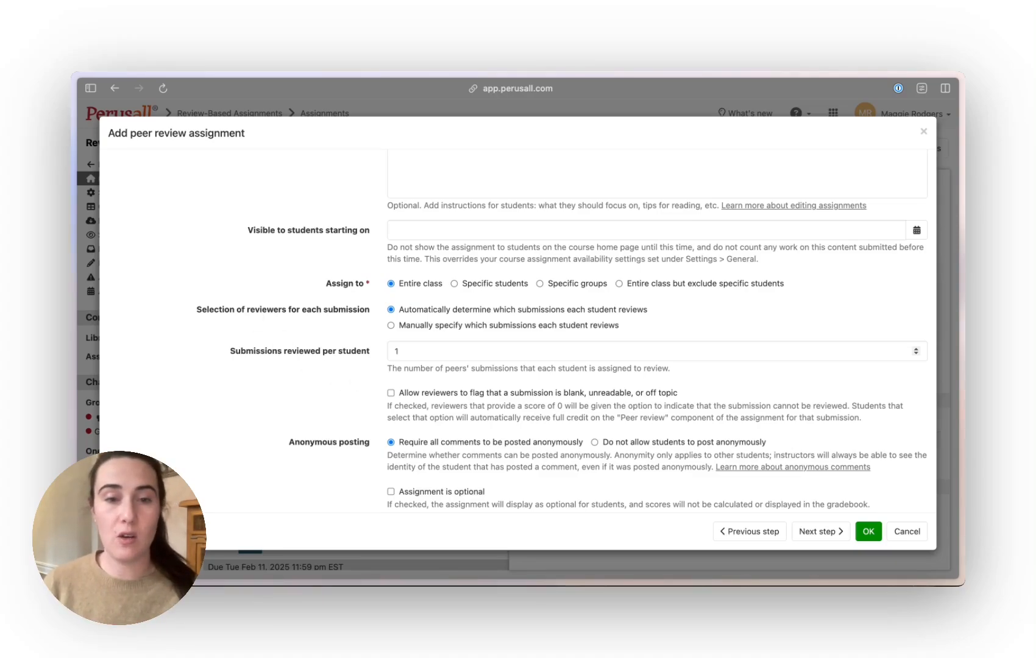
mouse_move(361, 381)
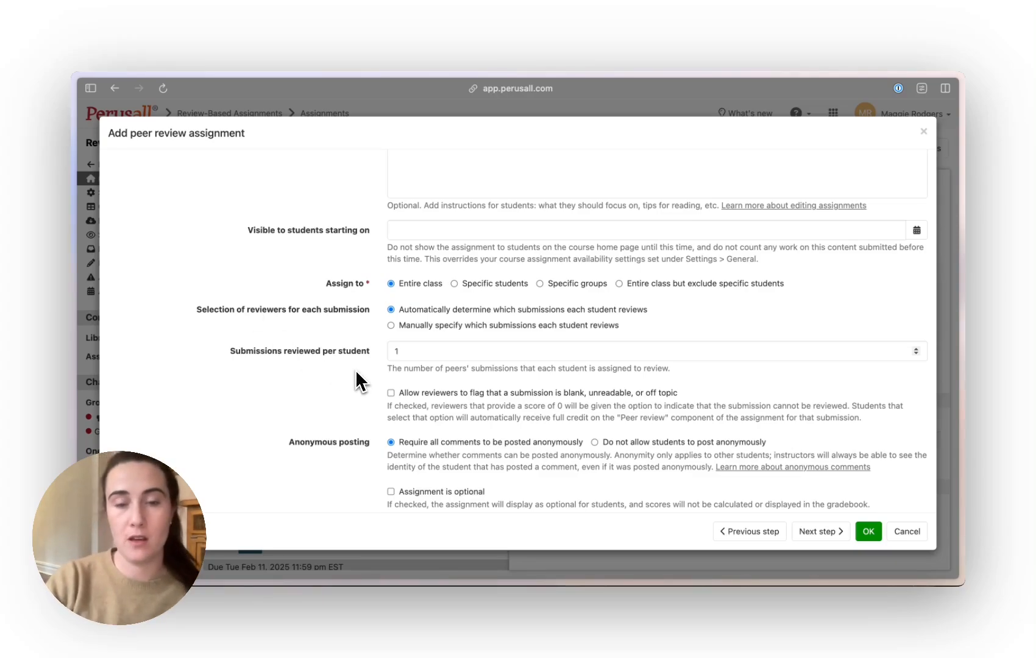
scroll(down, 3)
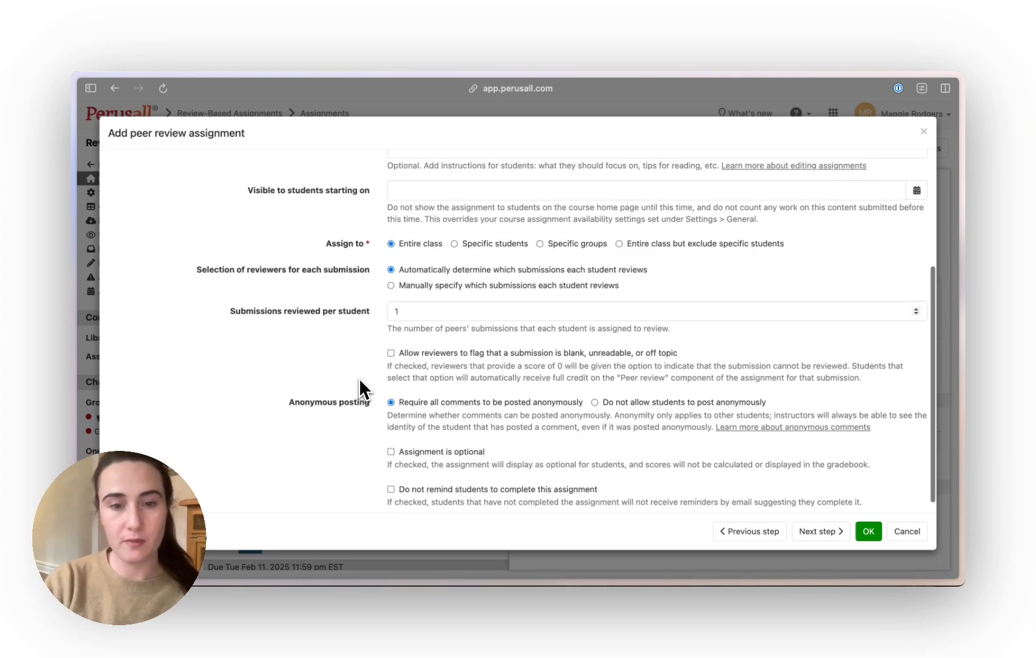
- Show the Scoring step using the 'Peer review assignment default' template
click(376, 225)
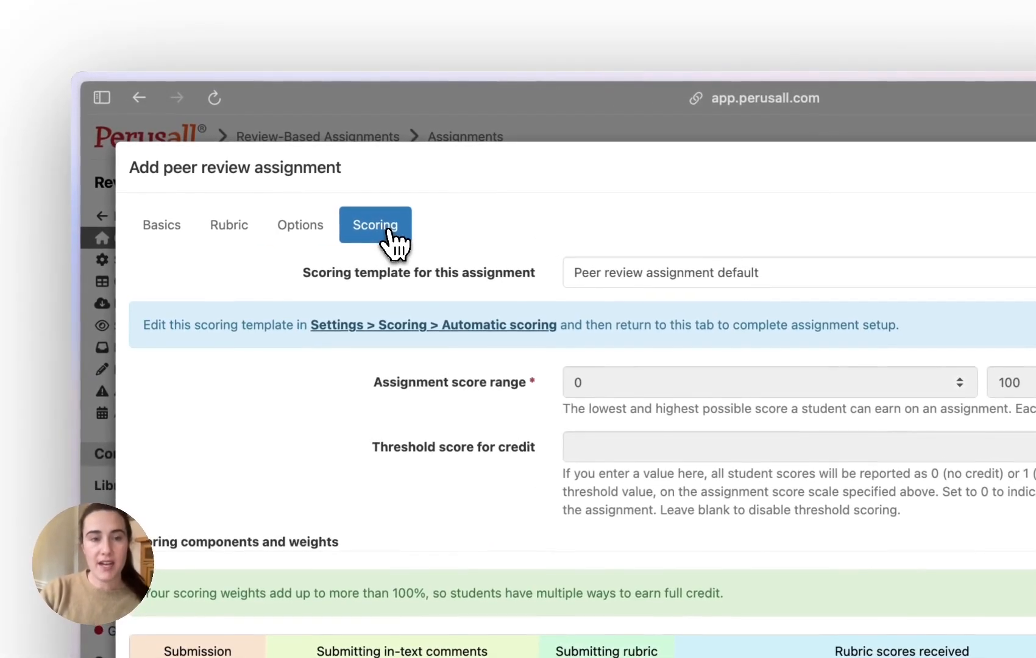
mouse_move(308, 350)
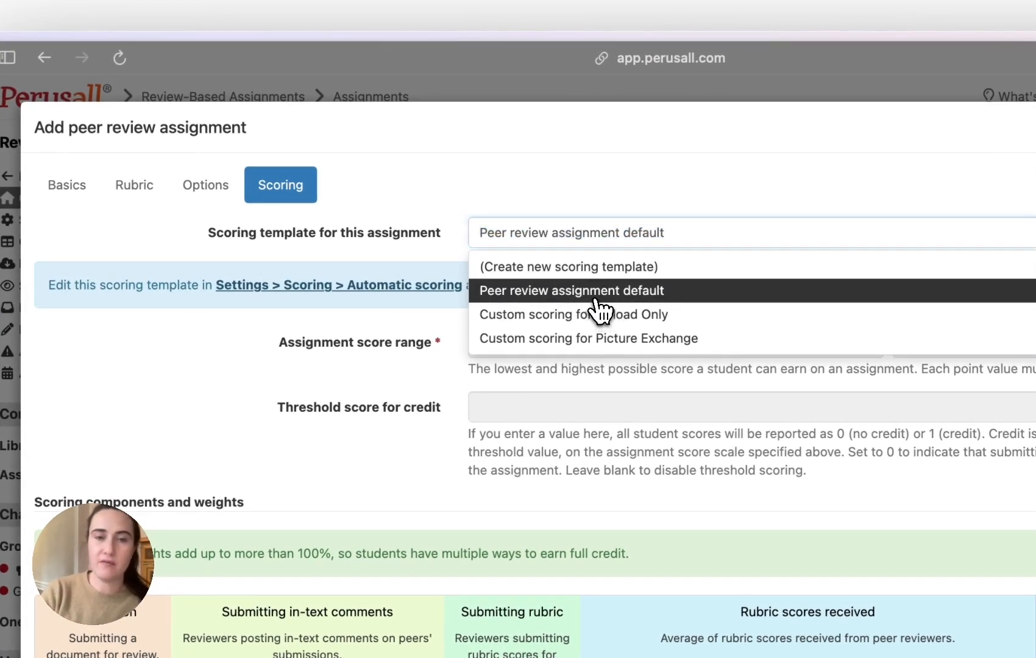
click(571, 291)
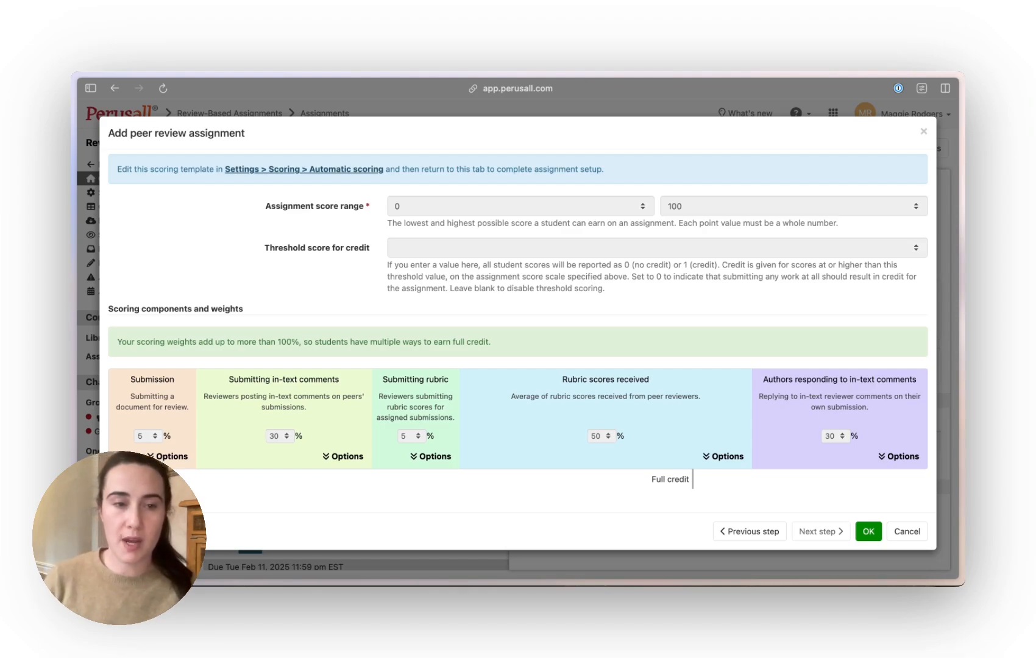
mouse_move(163, 417)
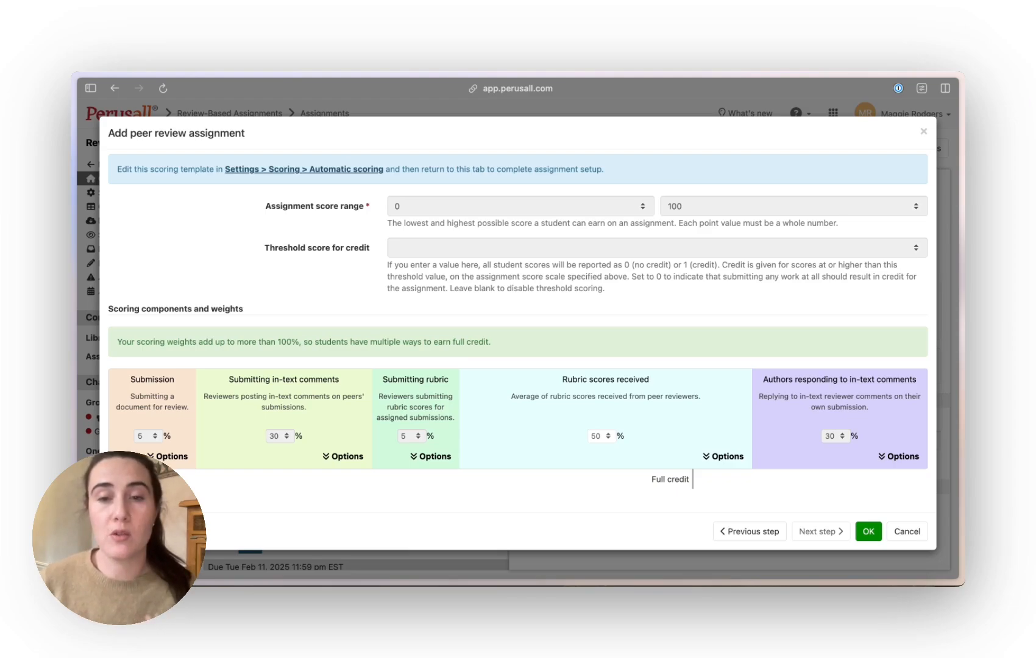
mouse_move(561, 428)
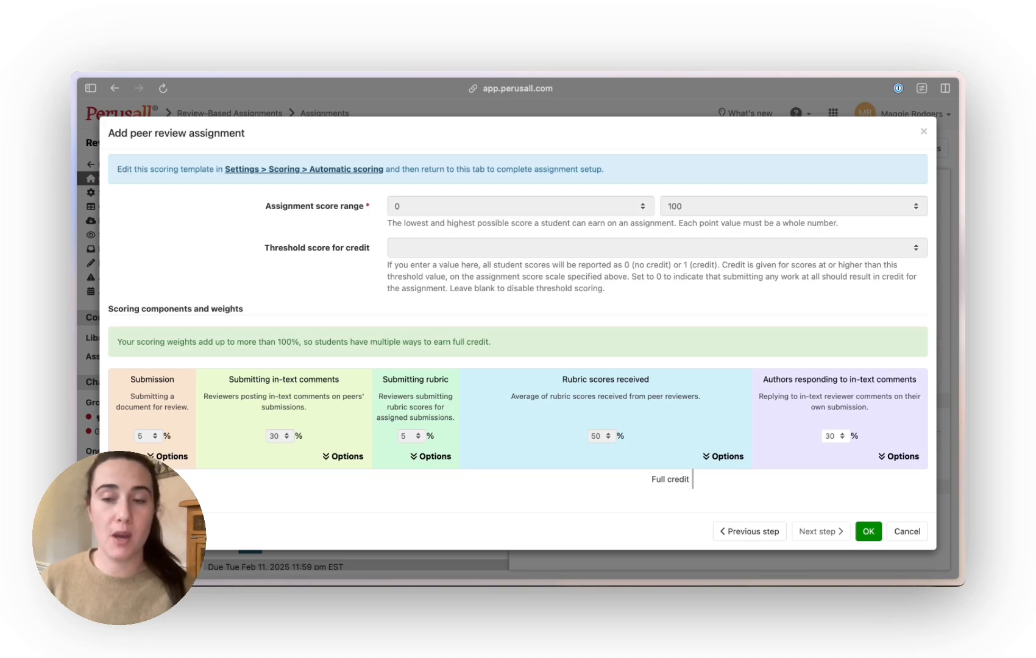
mouse_move(829, 446)
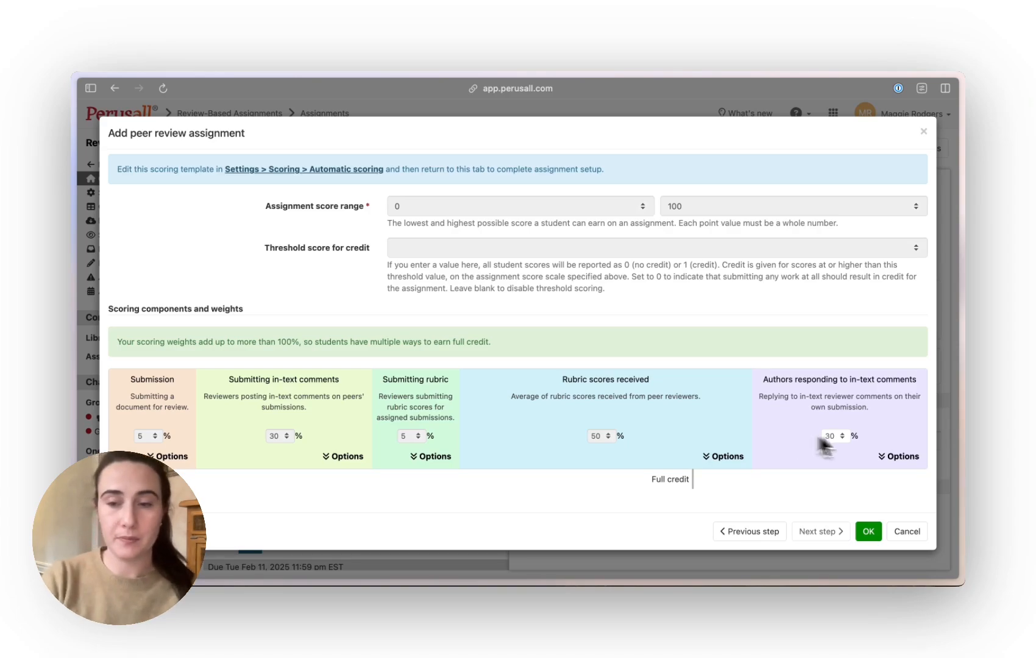
- Cancel the assignment form, triggering the discard-changes warning
click(907, 531)
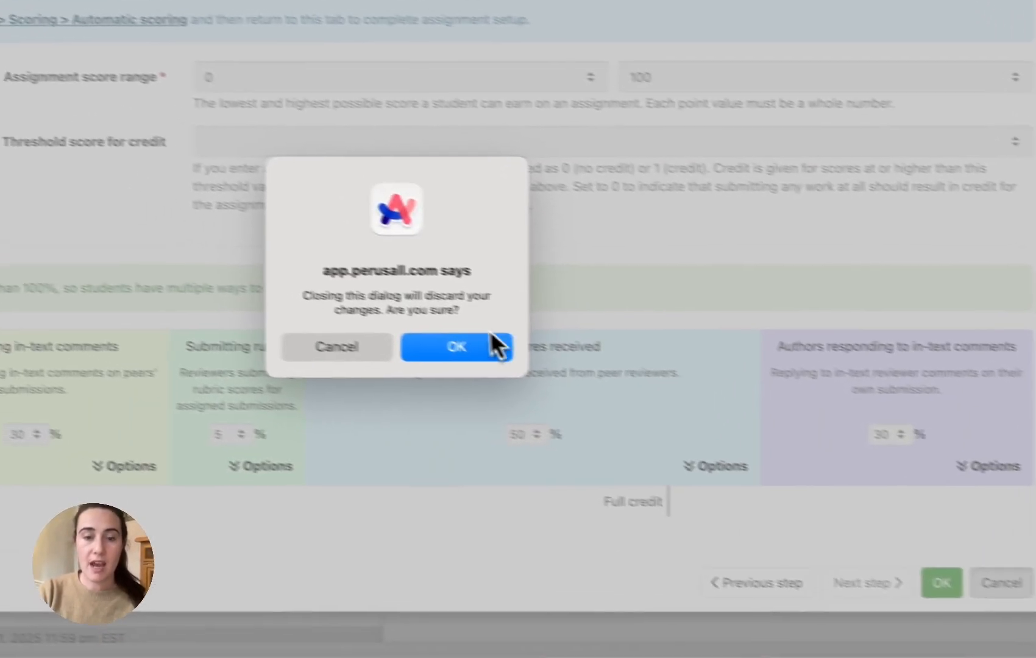
- Discard the unsaved assignment and show '2. Peer Review - Student Review phase' progress
click(457, 346)
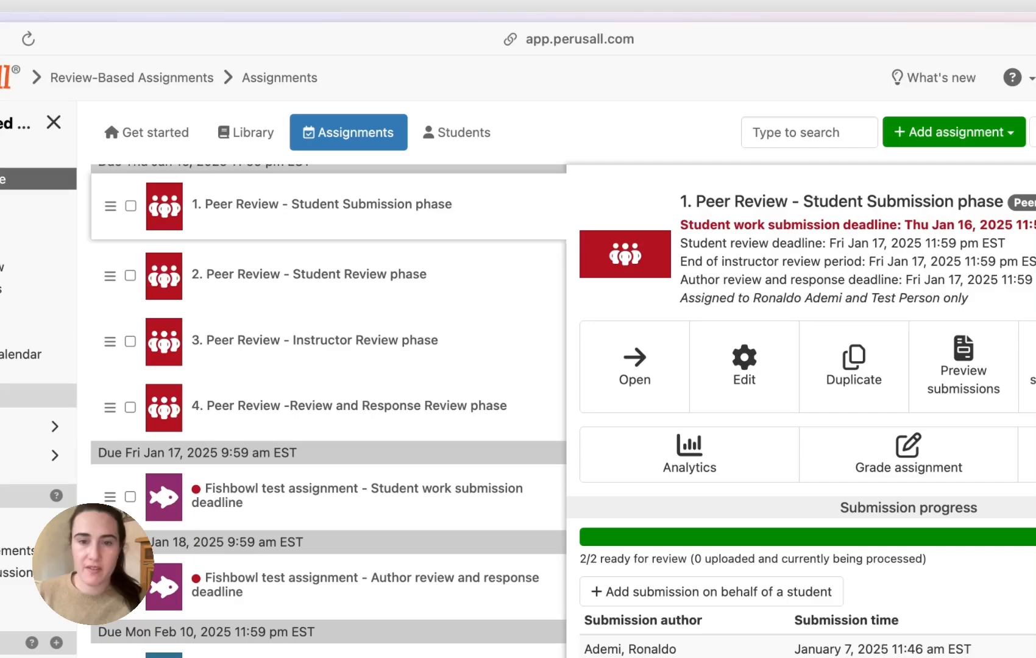
click(634, 366)
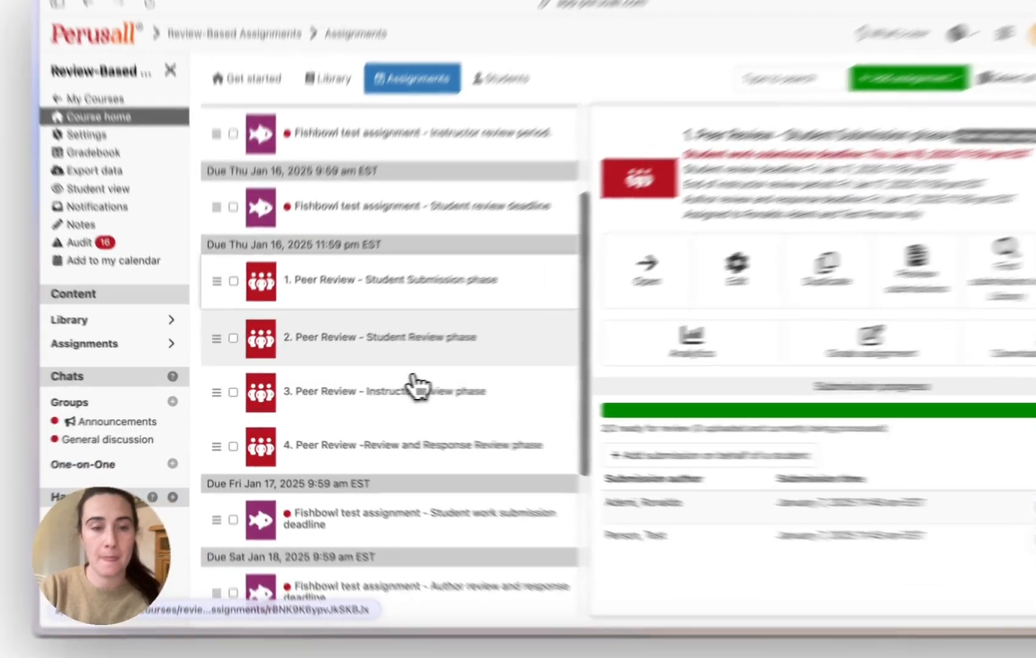
click(409, 337)
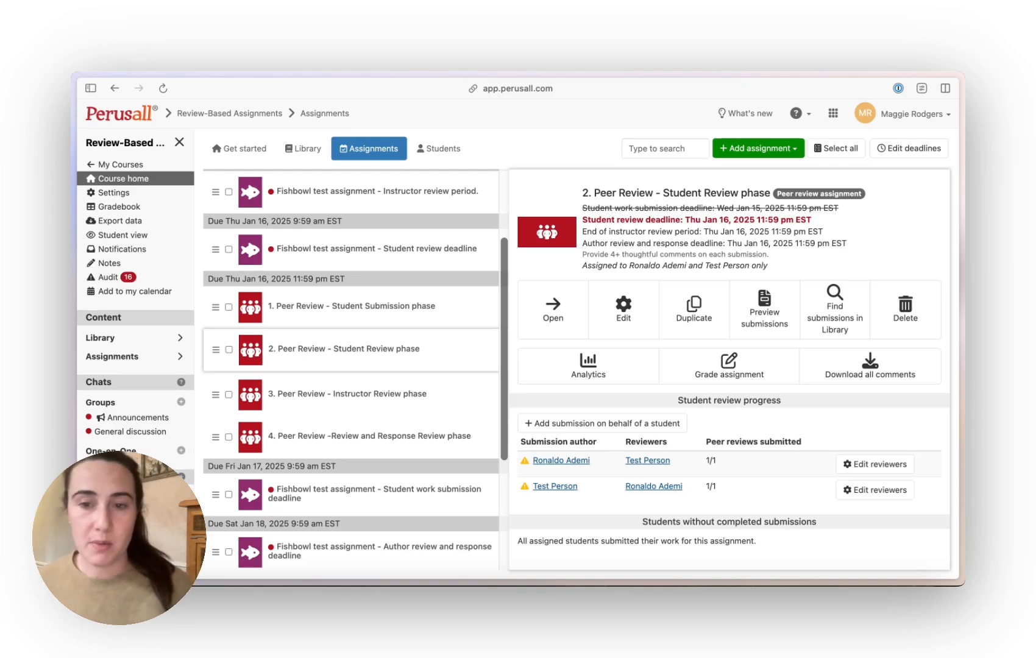
mouse_move(439, 536)
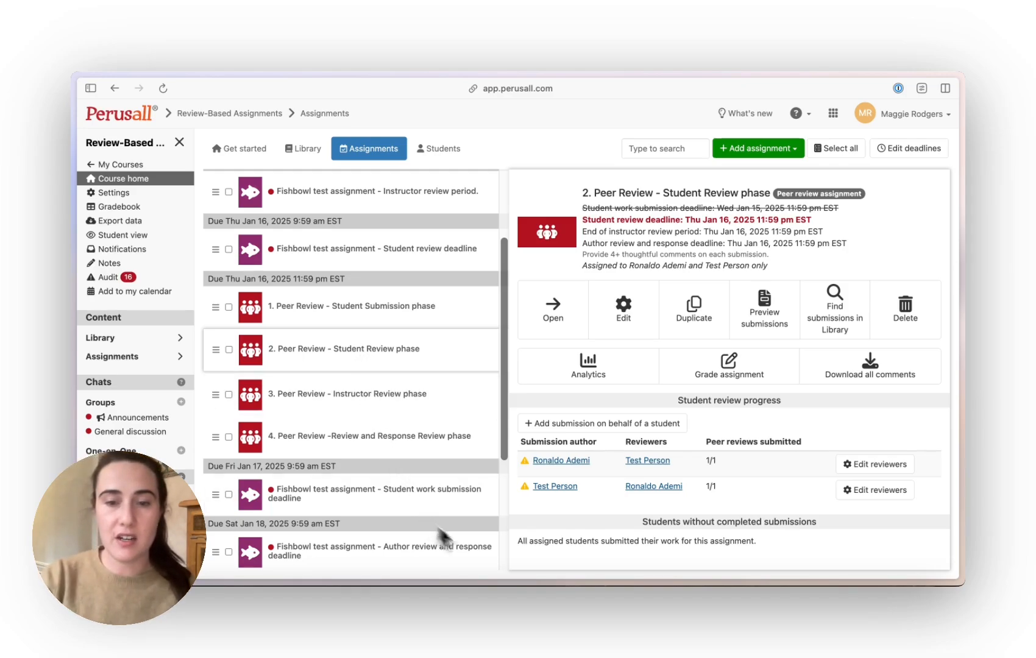
mouse_move(568, 473)
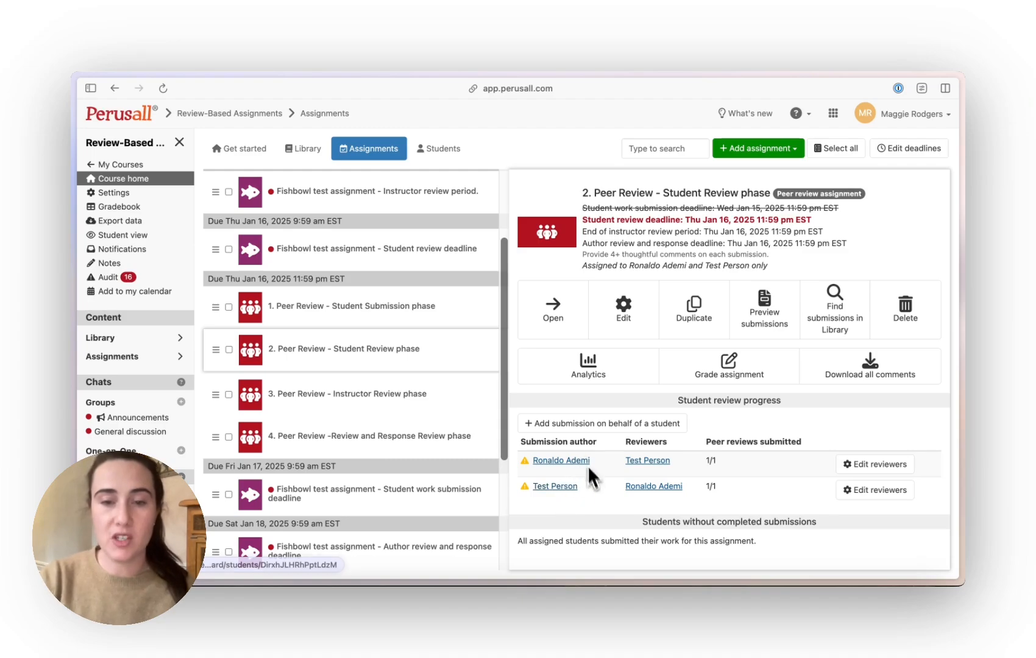
mouse_move(663, 457)
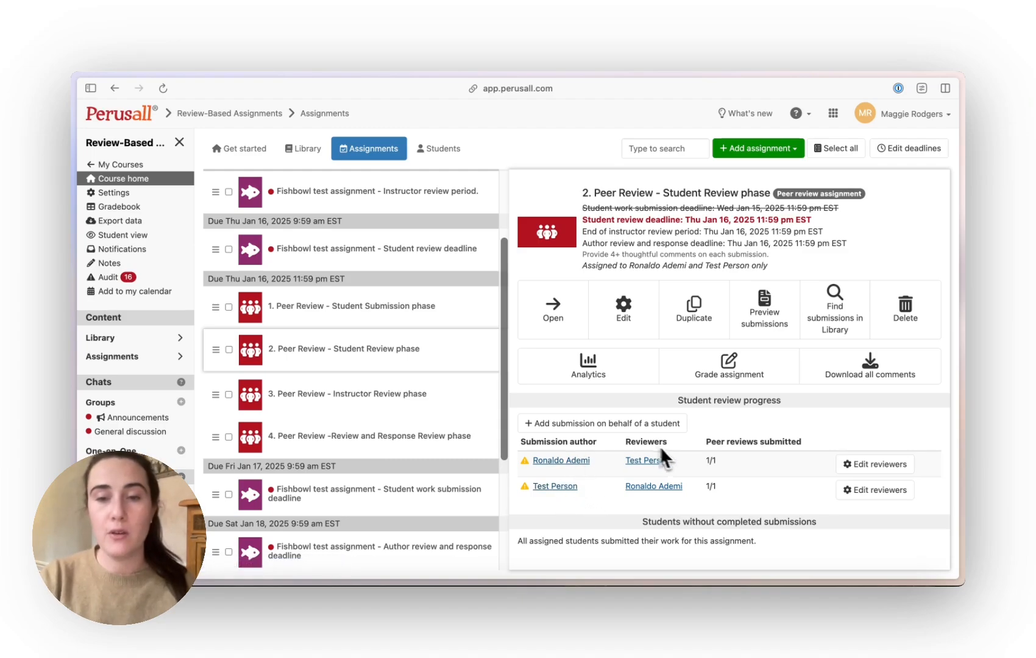
mouse_move(692, 466)
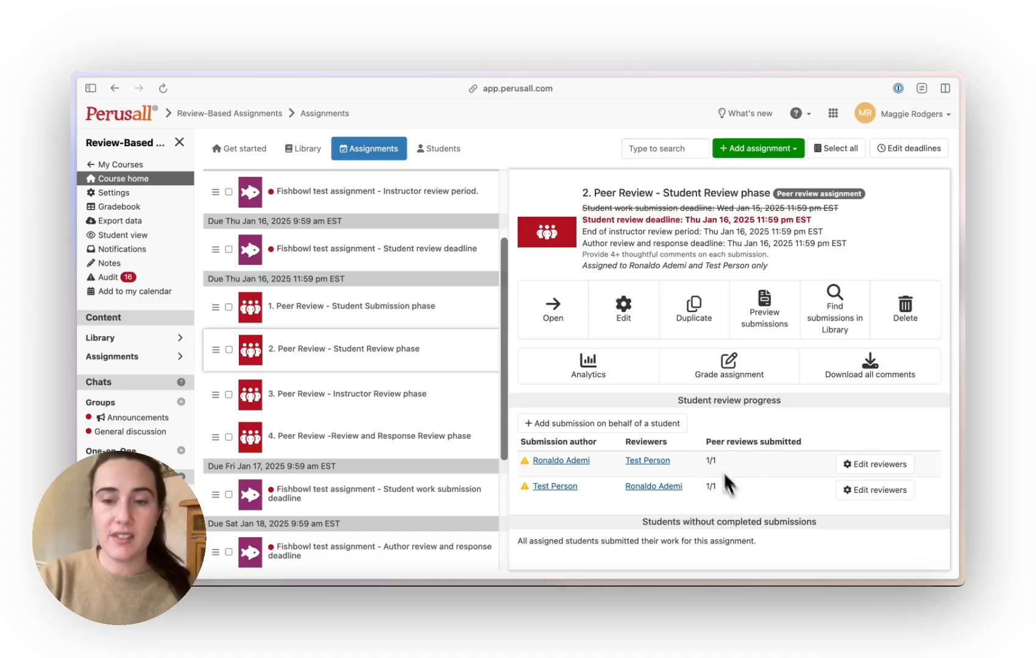
mouse_move(742, 469)
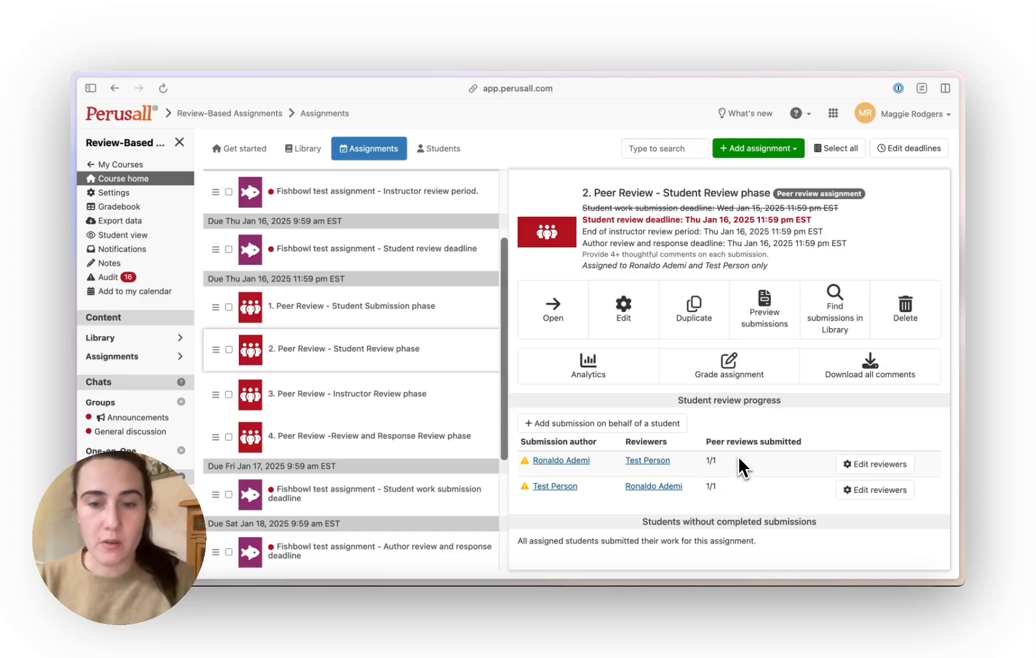
mouse_move(721, 486)
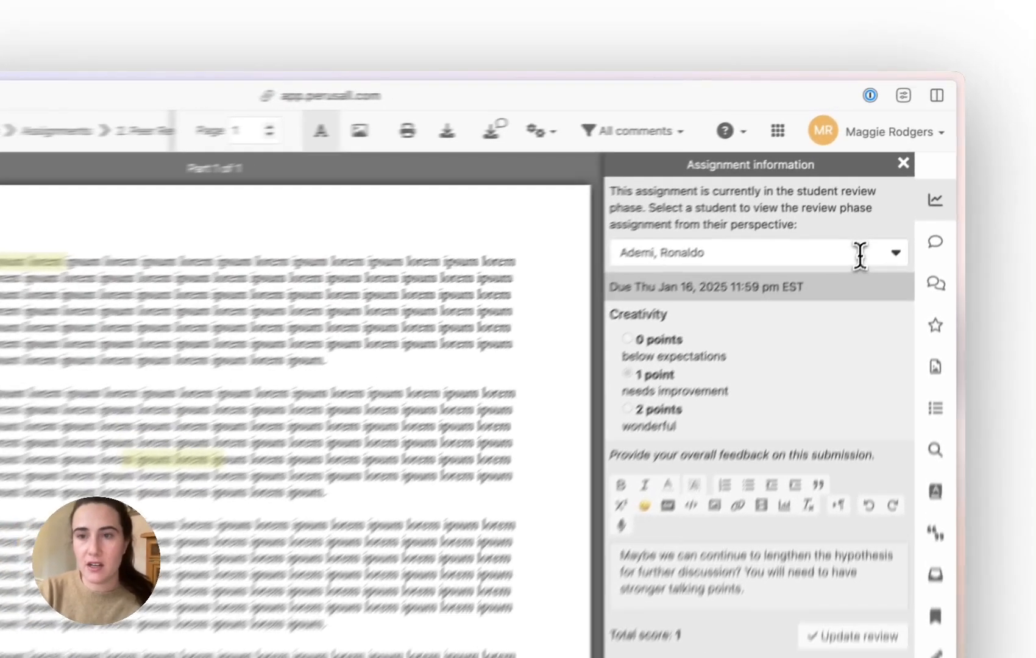
- View the Student Review phase document as the first student, then return to assignments
click(896, 252)
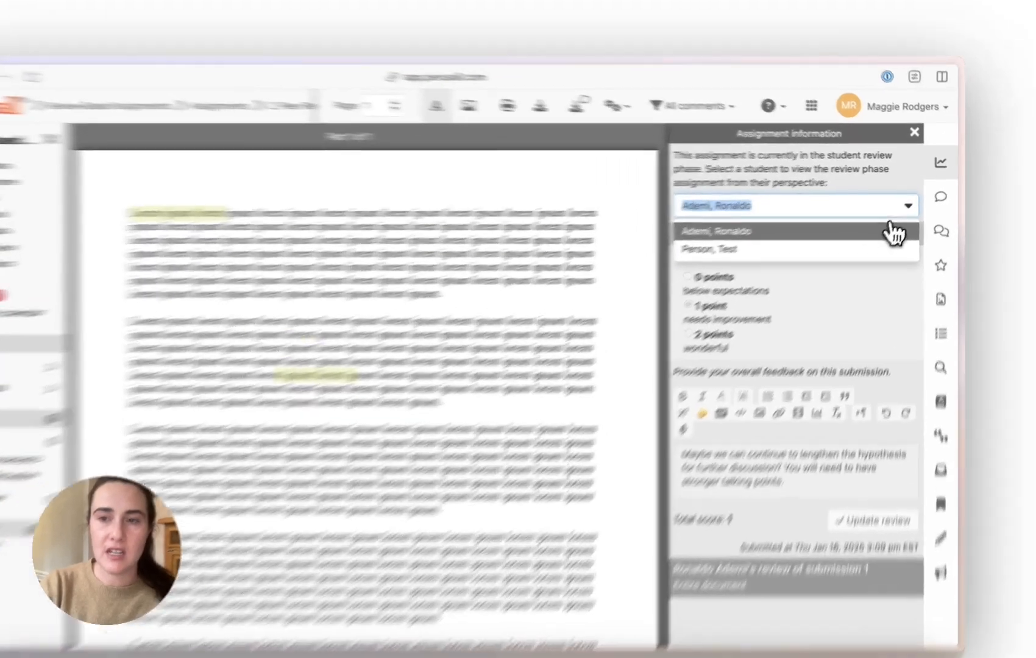
click(717, 231)
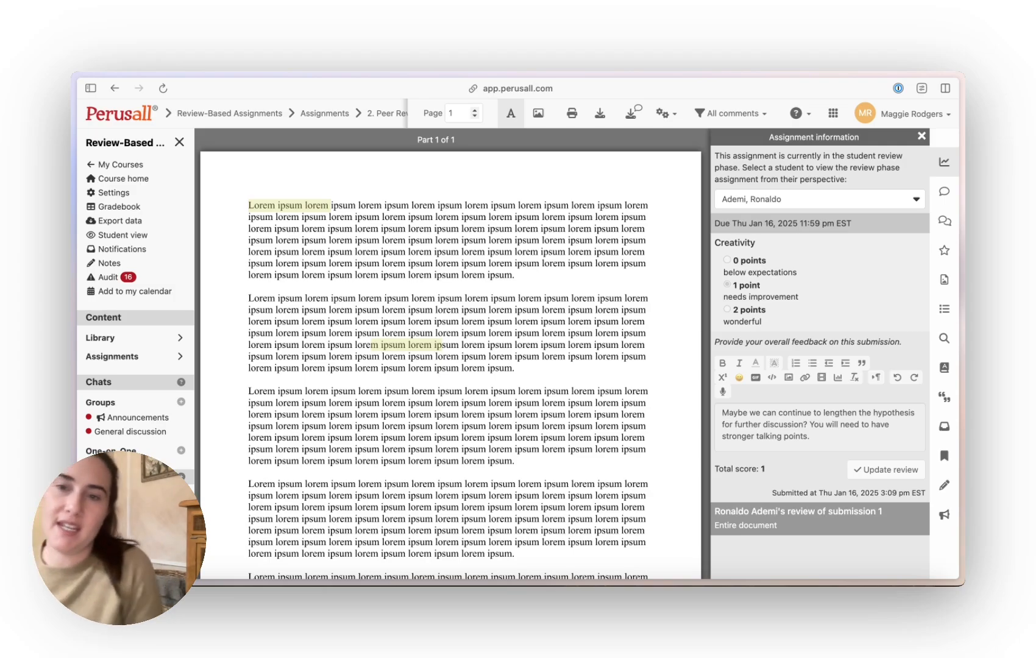
mouse_move(810, 353)
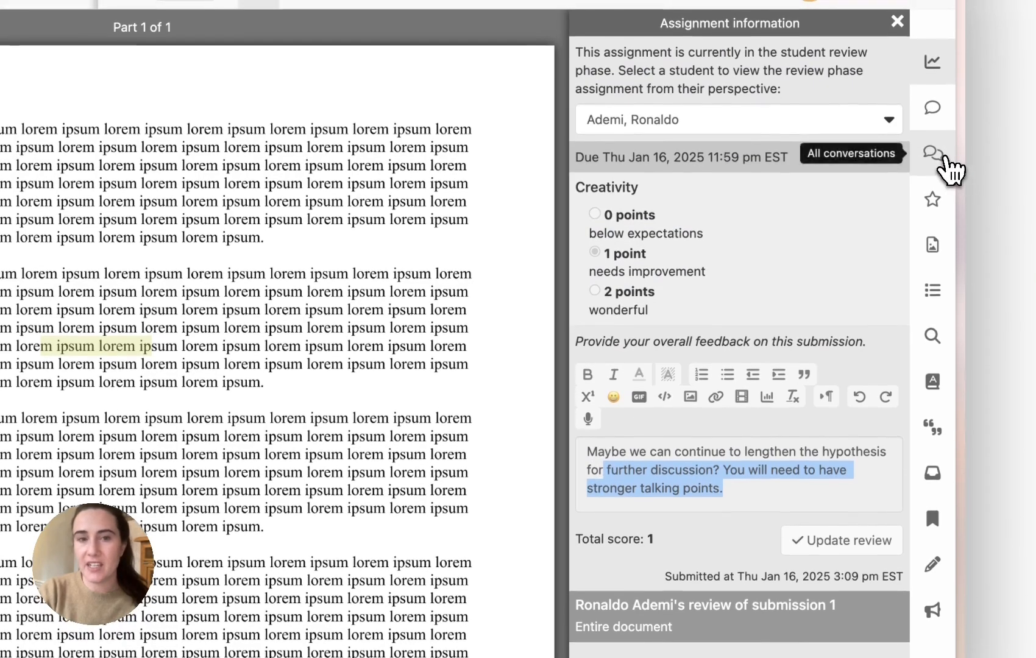
click(896, 21)
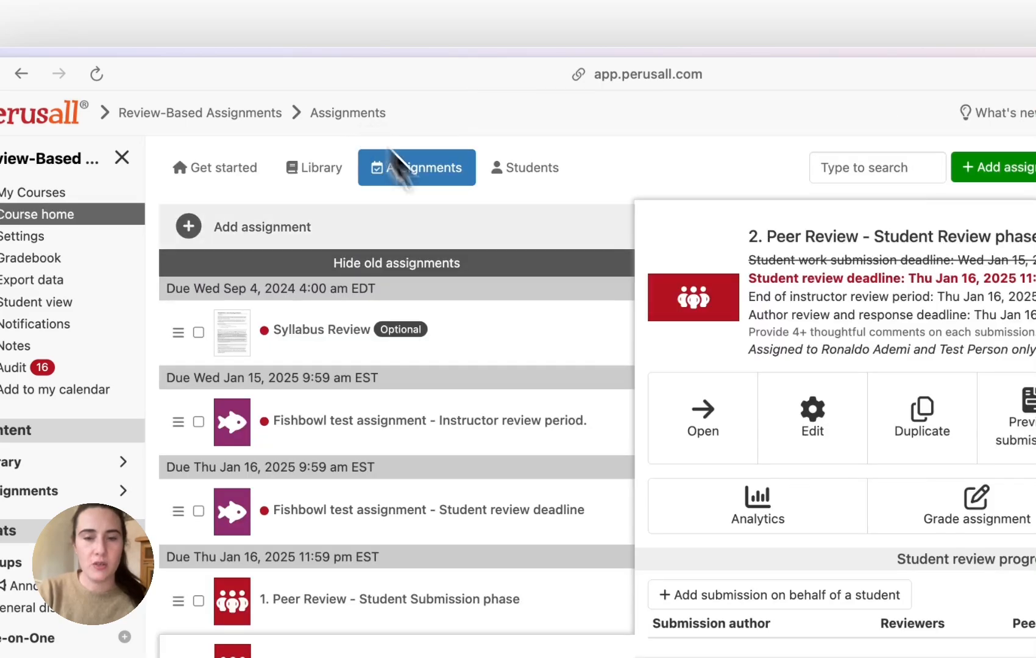
- Select '3. Peer Review - Instructor Review phase' to see one of two reviews submitted
scroll(down, 3)
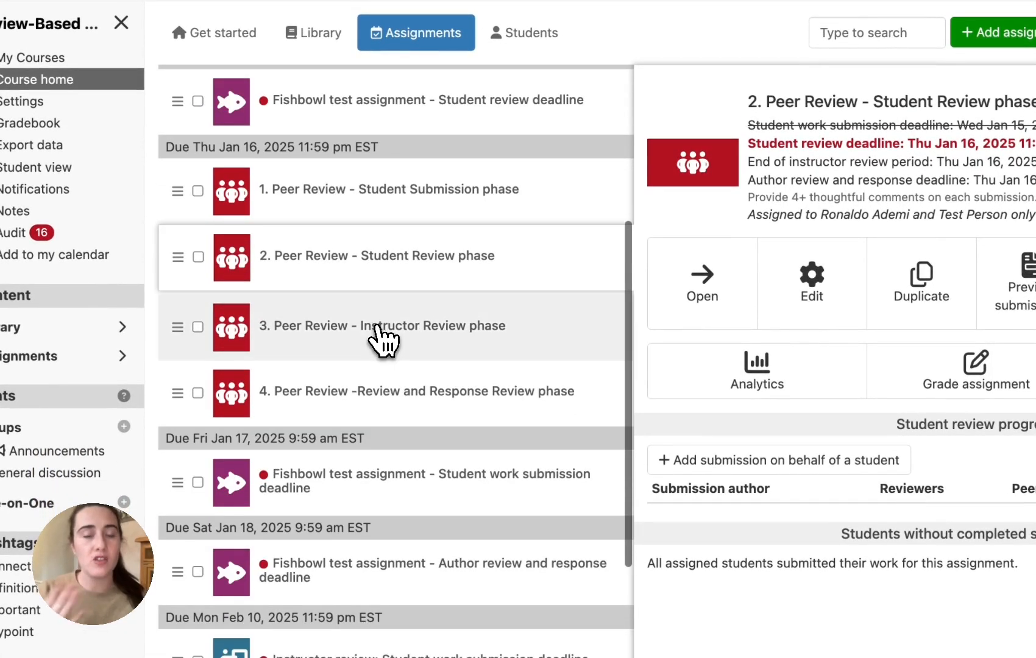
click(406, 326)
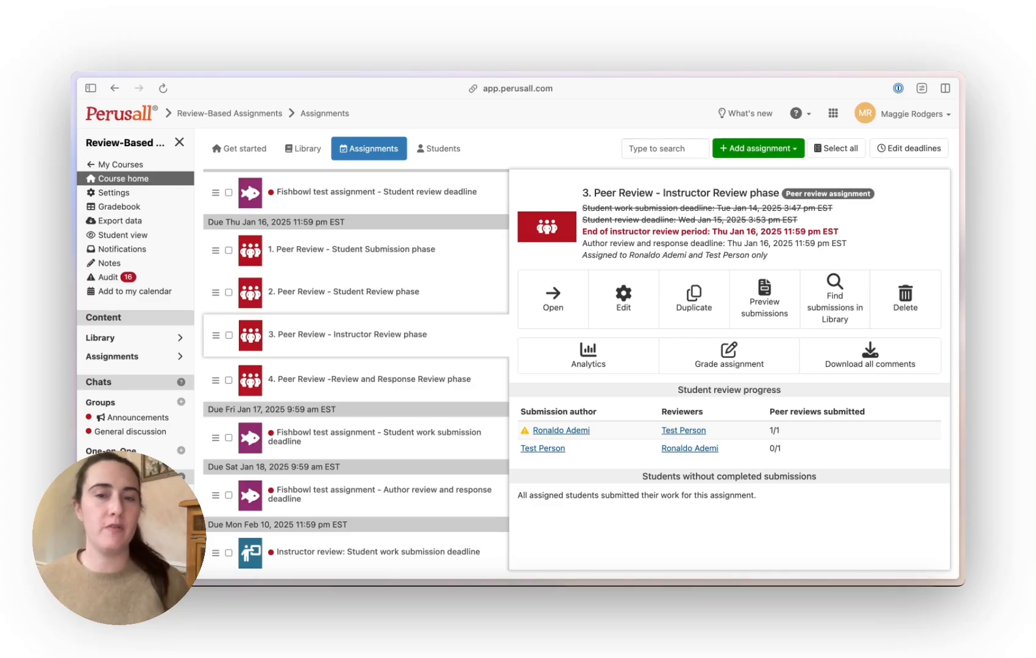
mouse_move(657, 267)
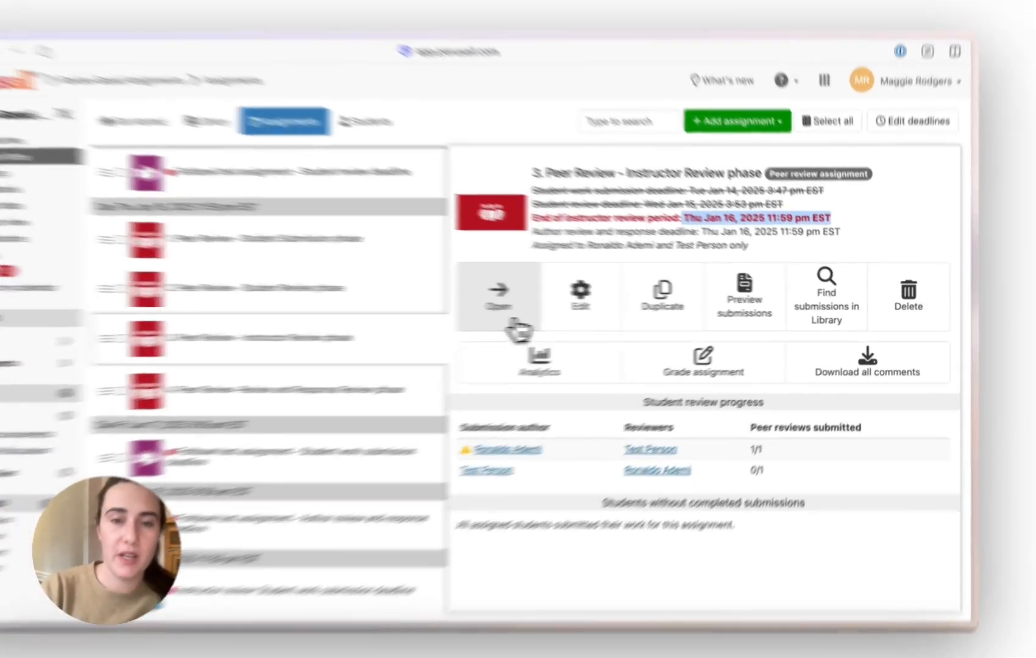
- Open the Instructor Review document, check inclusion options, and reply 'Great job and great insight!'
click(498, 296)
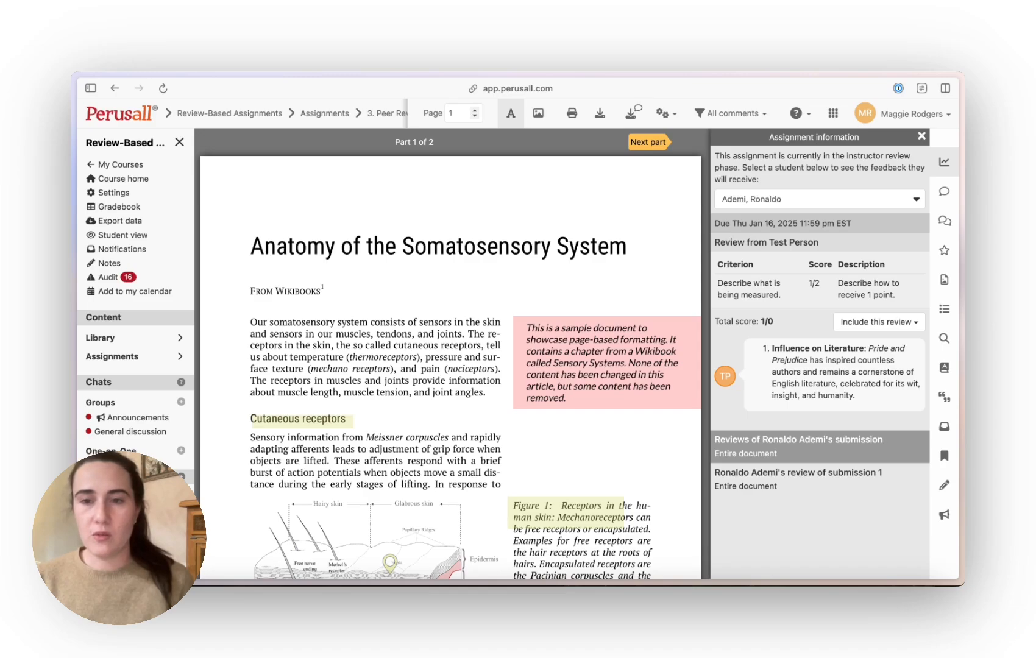
mouse_move(864, 304)
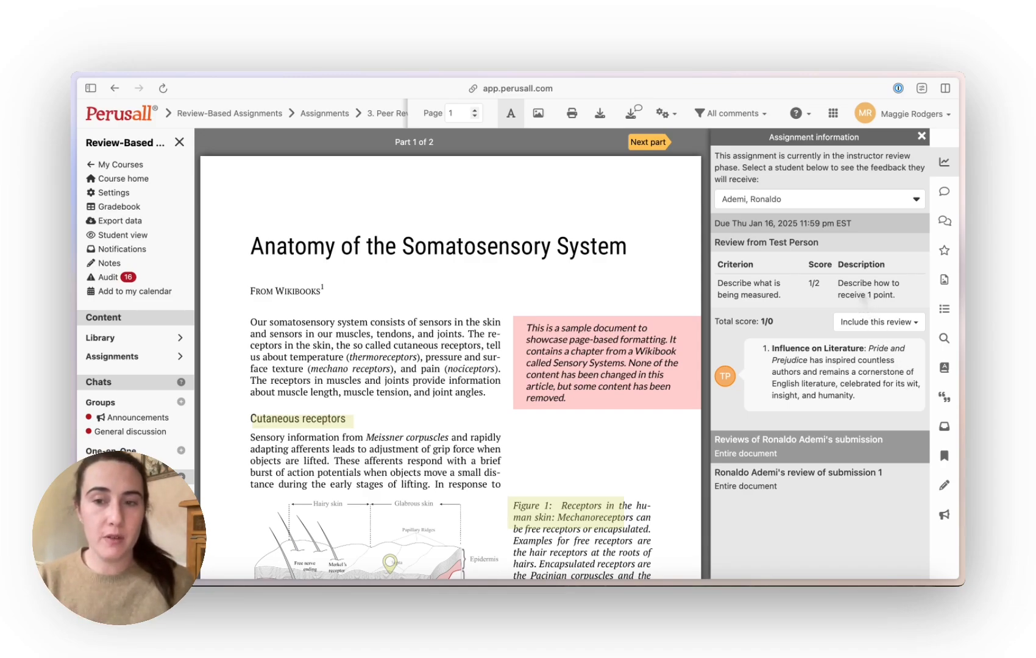
mouse_move(880, 402)
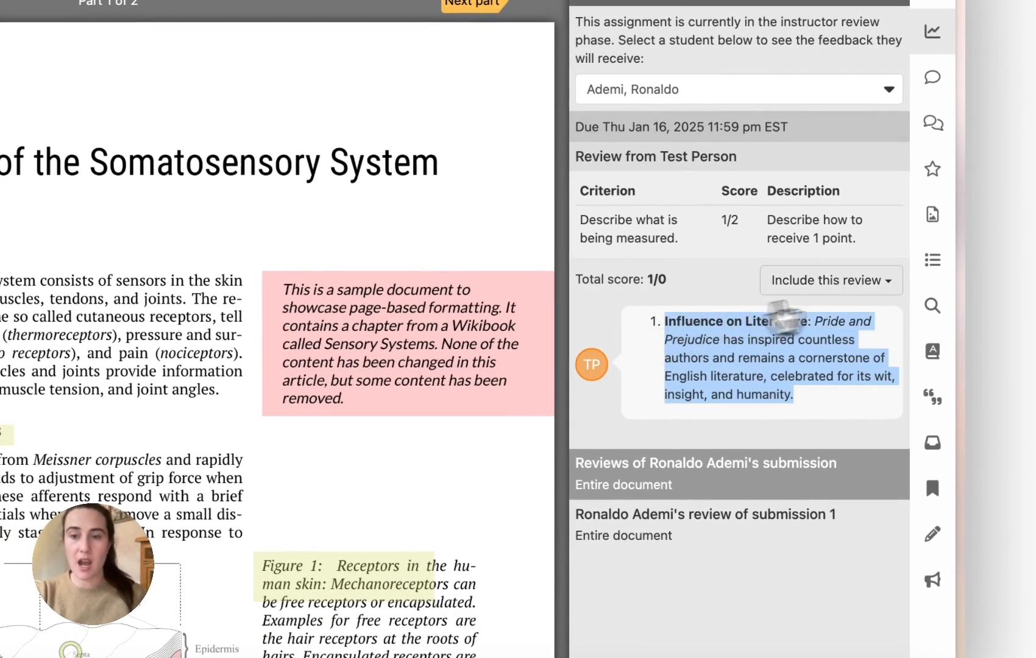
click(831, 279)
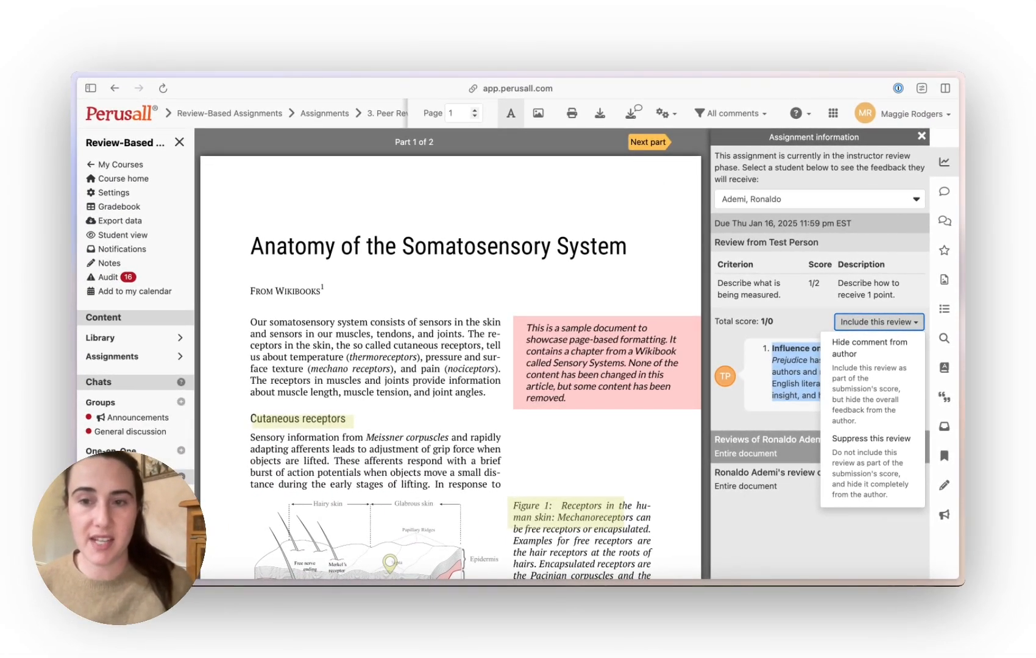
click(944, 221)
text(Great job a)
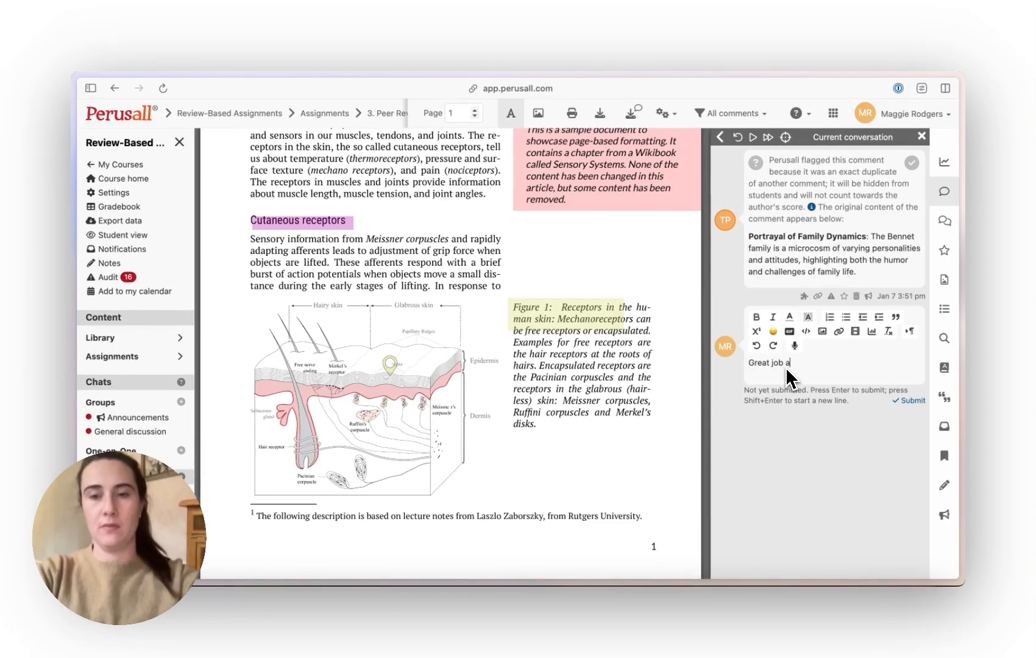
text(nd great insight!)
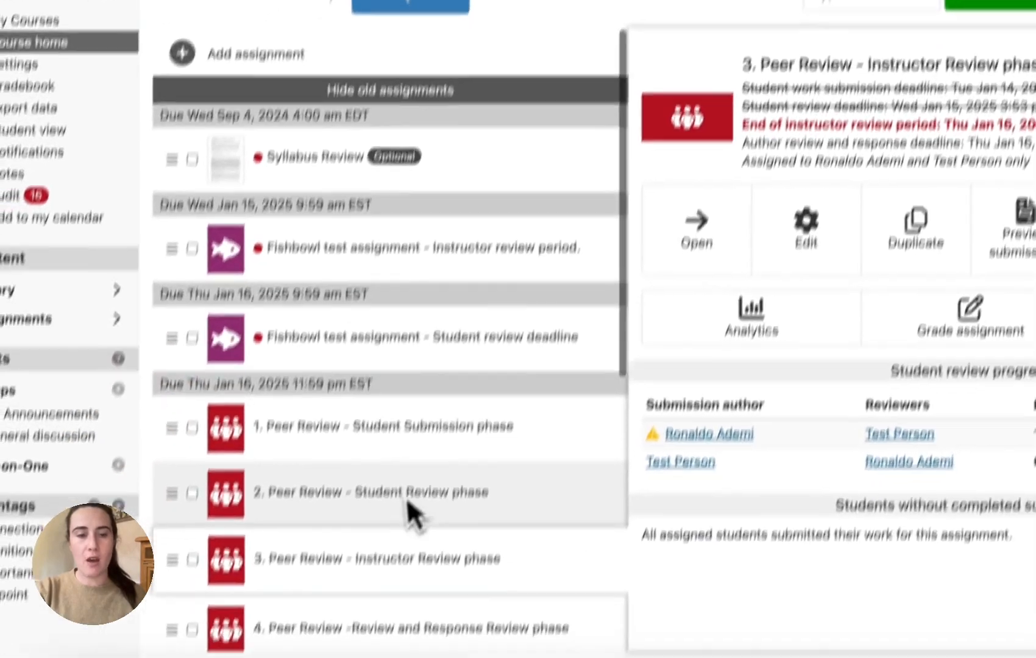
- Scroll the assignment list and open '4. Peer Review - Review and Response Review phase'
scroll(down, 3)
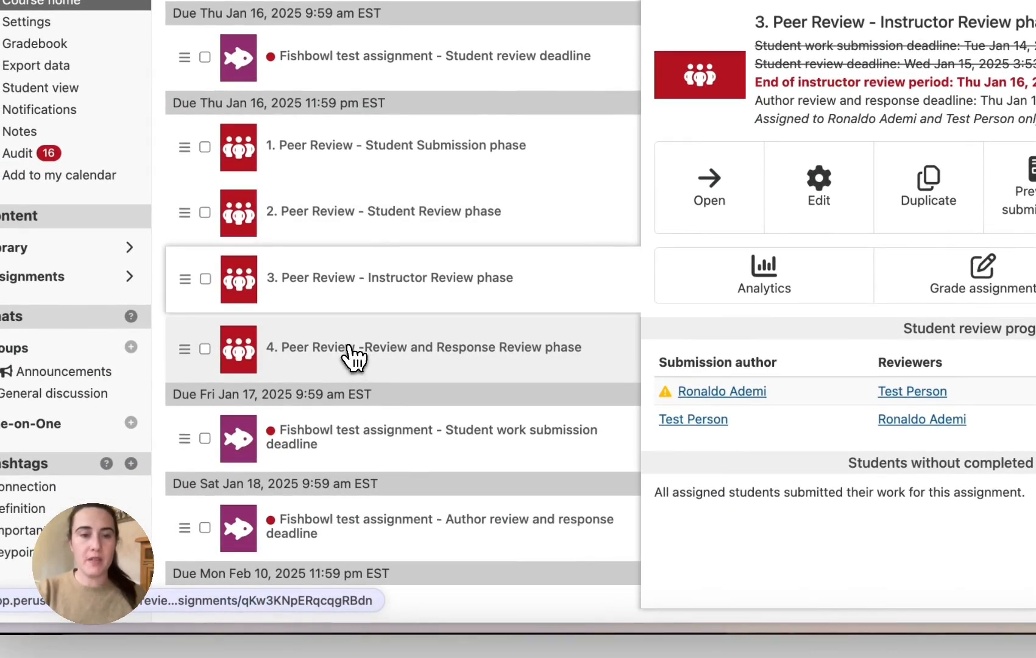
click(423, 346)
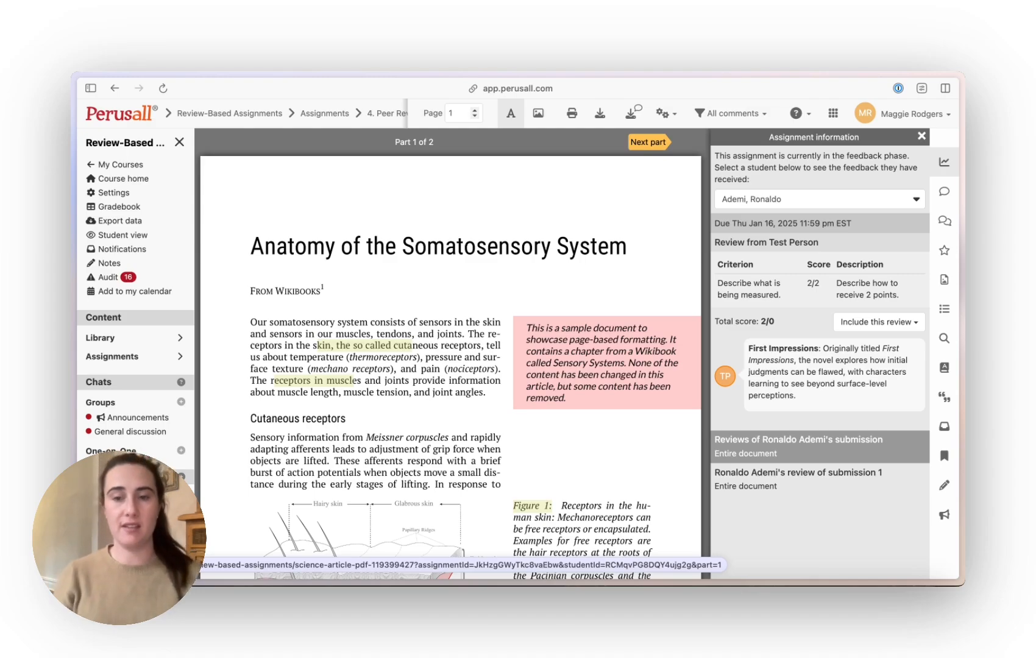
mouse_move(831, 449)
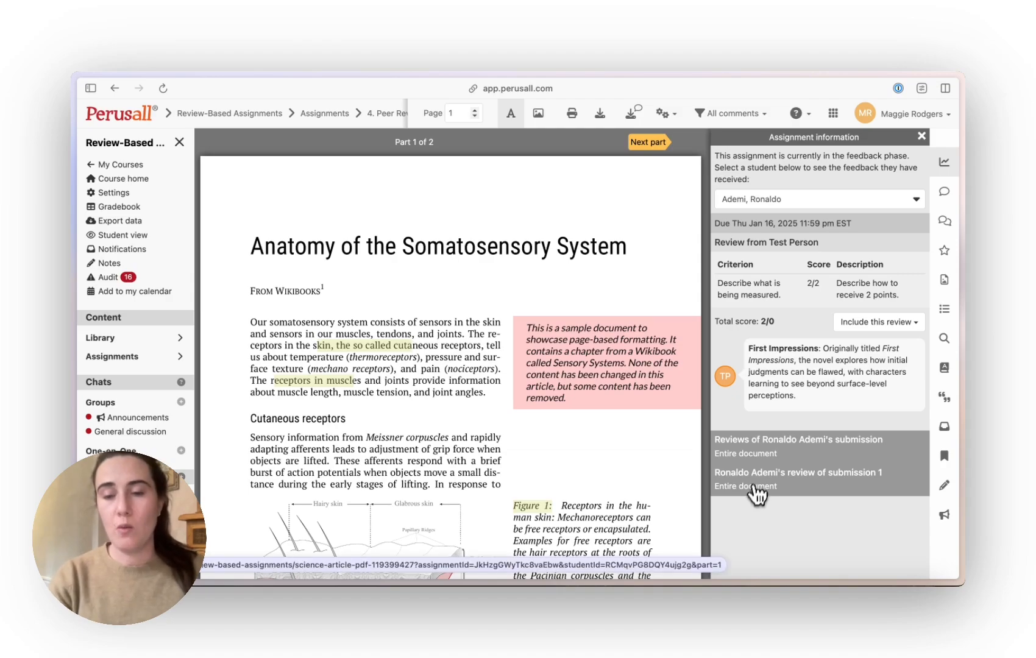
mouse_move(765, 478)
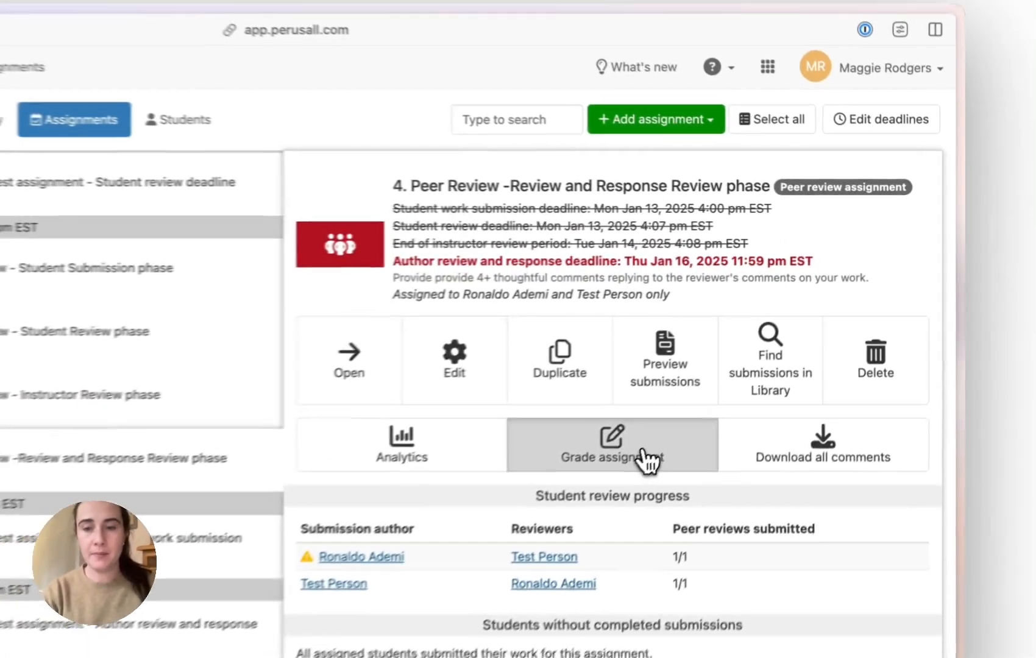
click(612, 445)
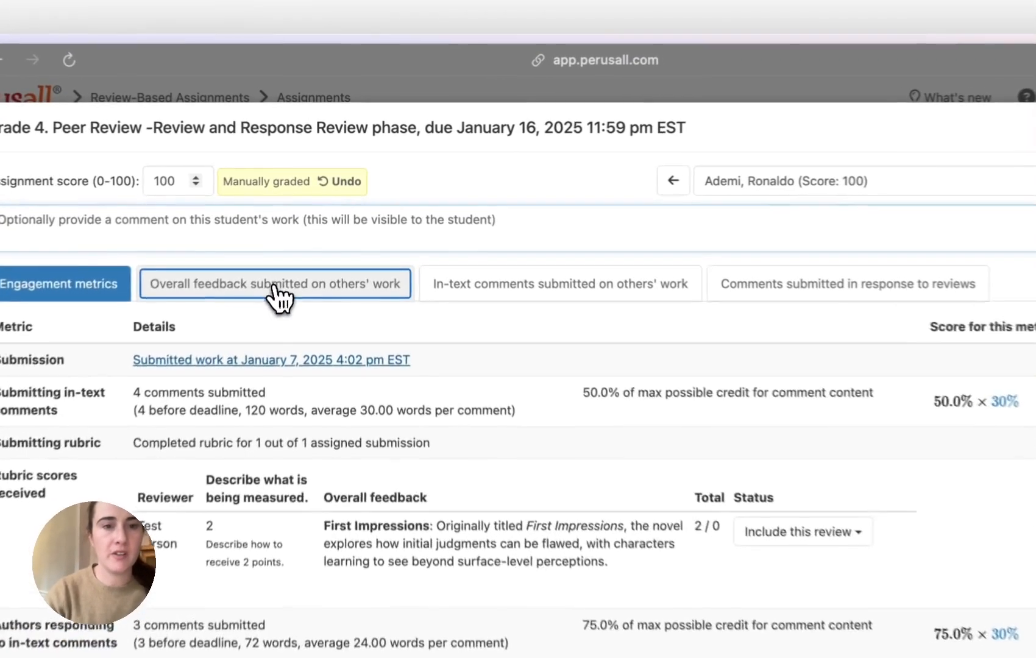
click(275, 283)
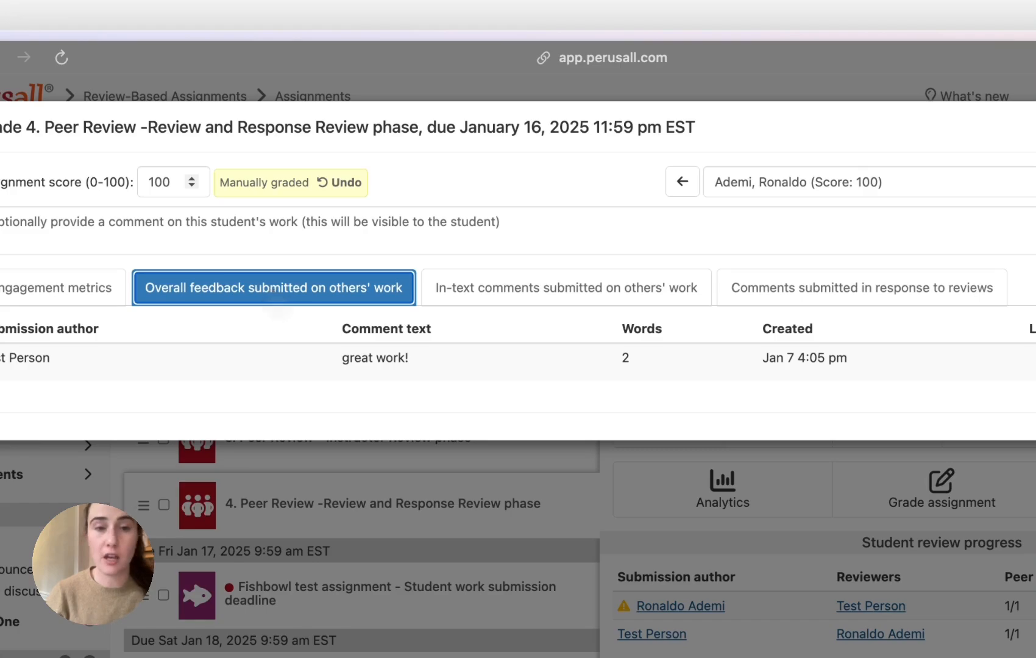
click(566, 288)
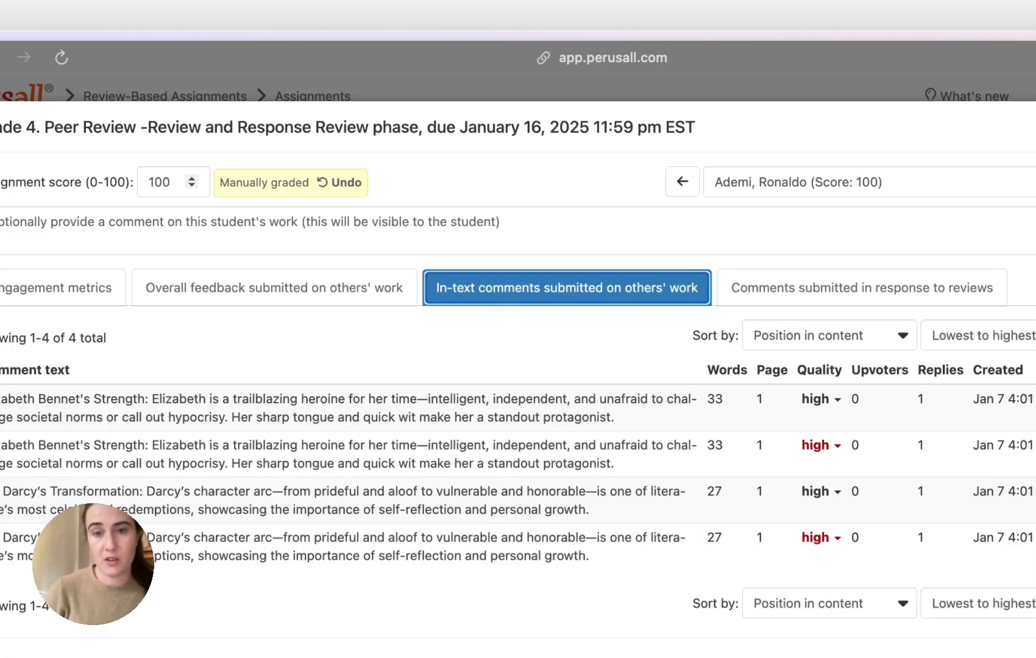
click(774, 278)
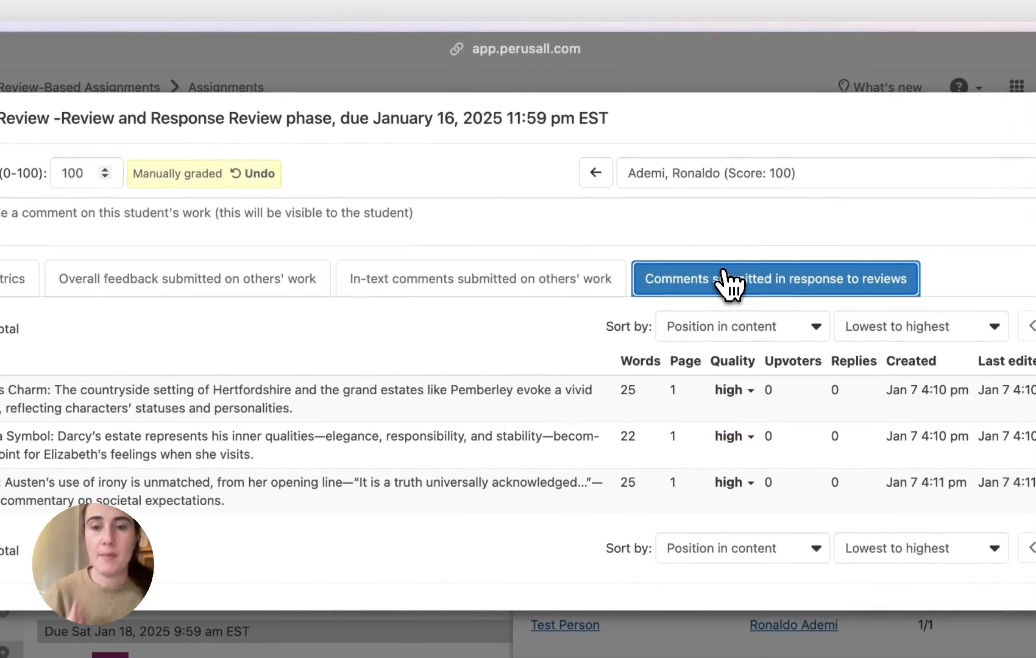